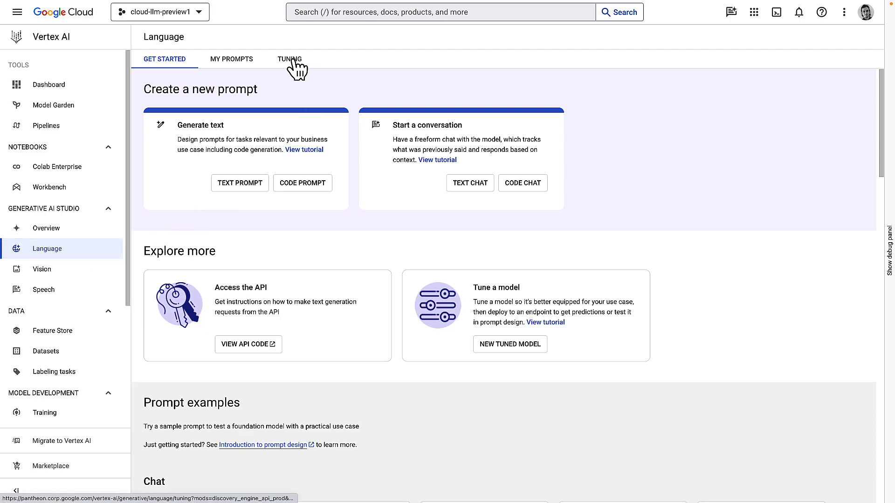
# Step: From the Tuning list, begin a new tuned model with Supervised tuning and continue to model details
pyautogui.click(289, 58)
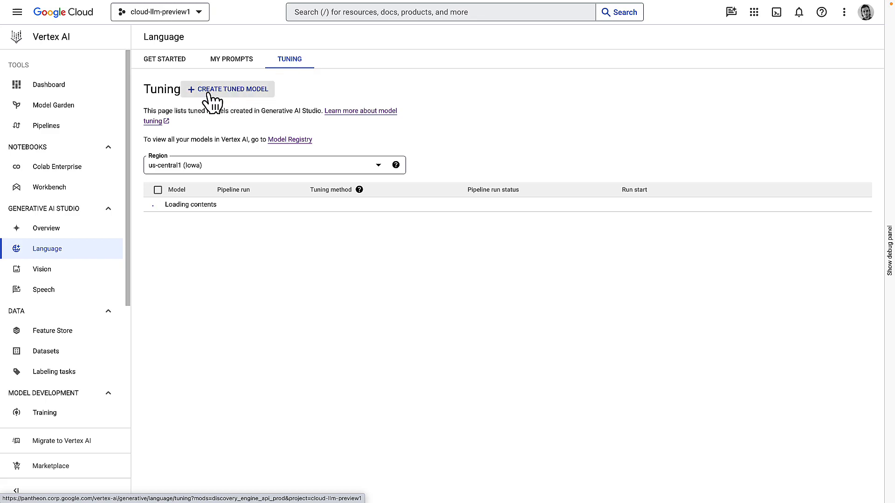
pyautogui.click(228, 90)
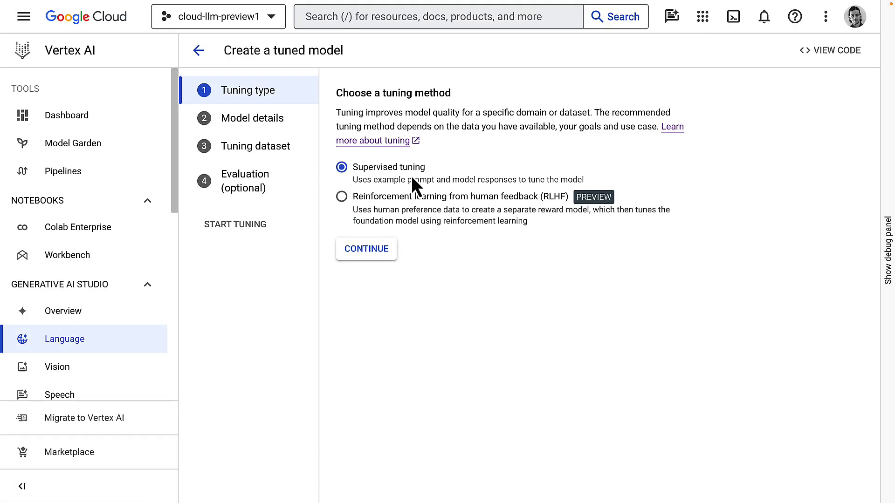
pyautogui.moveTo(436, 227)
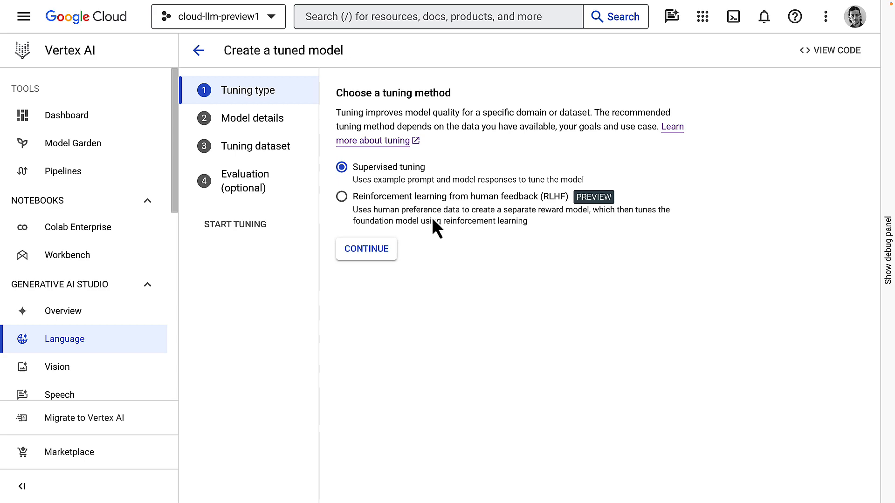
pyautogui.moveTo(421, 183)
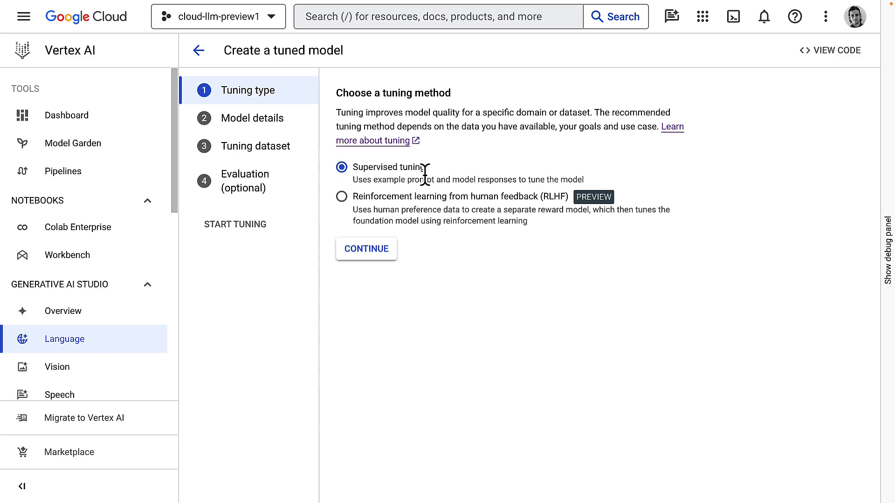
pyautogui.moveTo(428, 183)
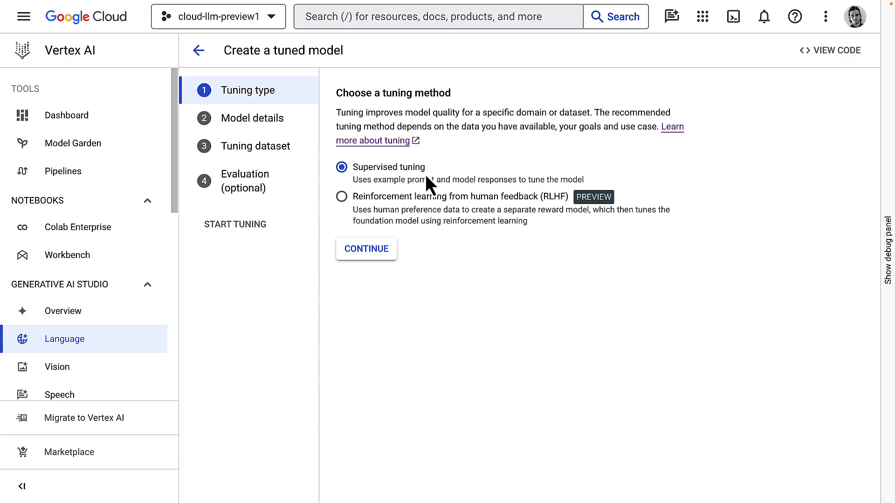
pyautogui.moveTo(495, 215)
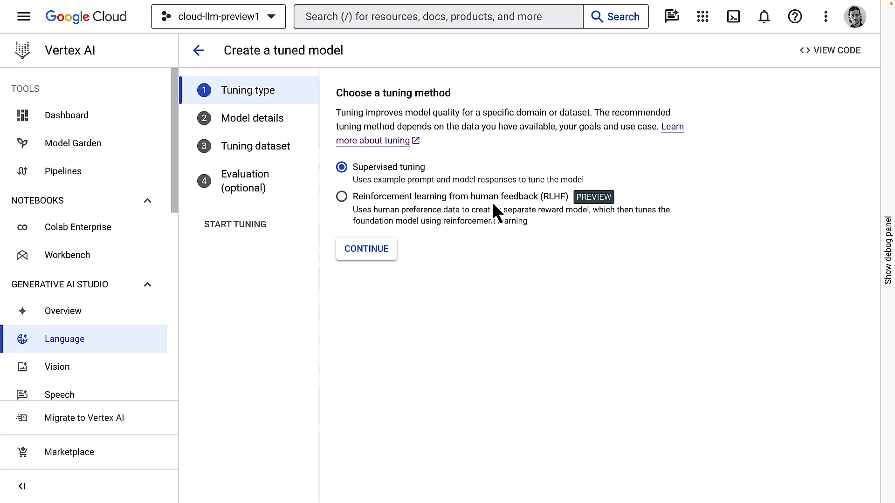
pyautogui.click(366, 249)
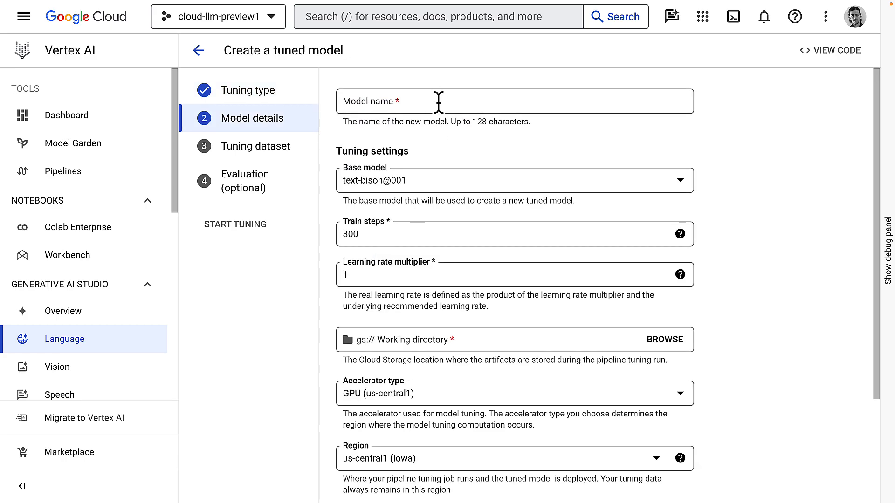
# Step: Name the model 'mytunedmodel' and choose code-bison@001 as its base model
pyautogui.click(514, 101)
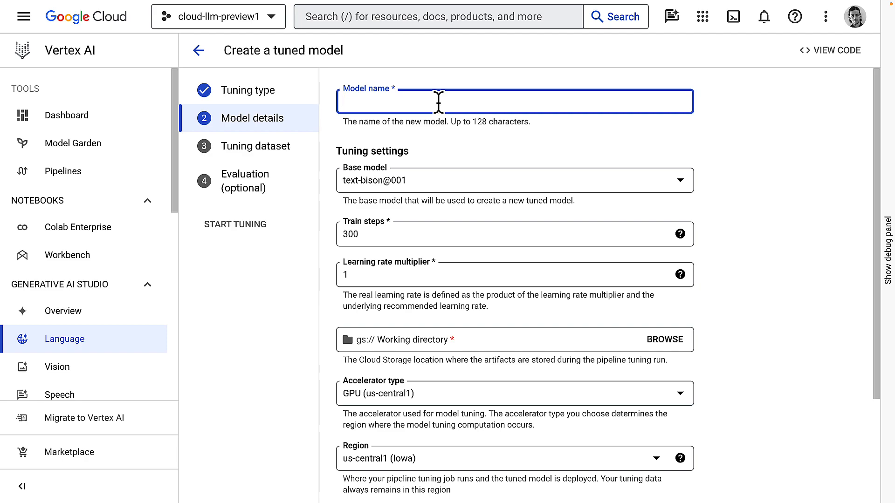
pyautogui.write('mytunedmodel')
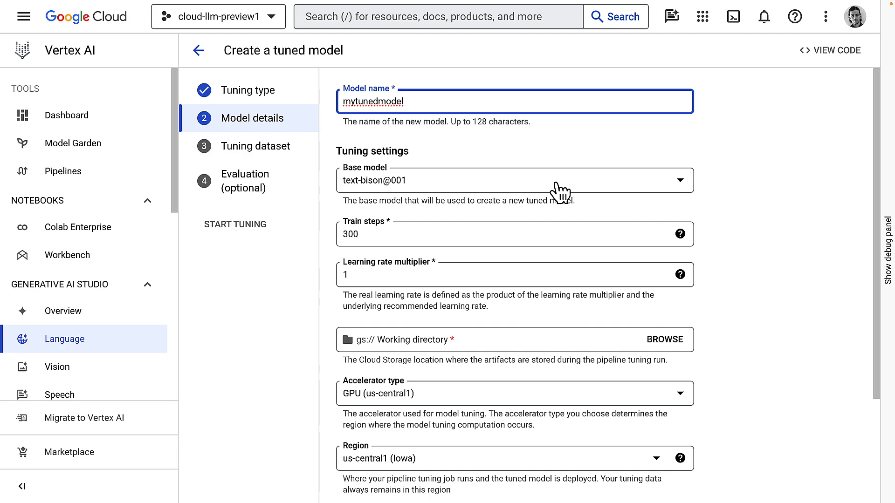
pyautogui.click(514, 180)
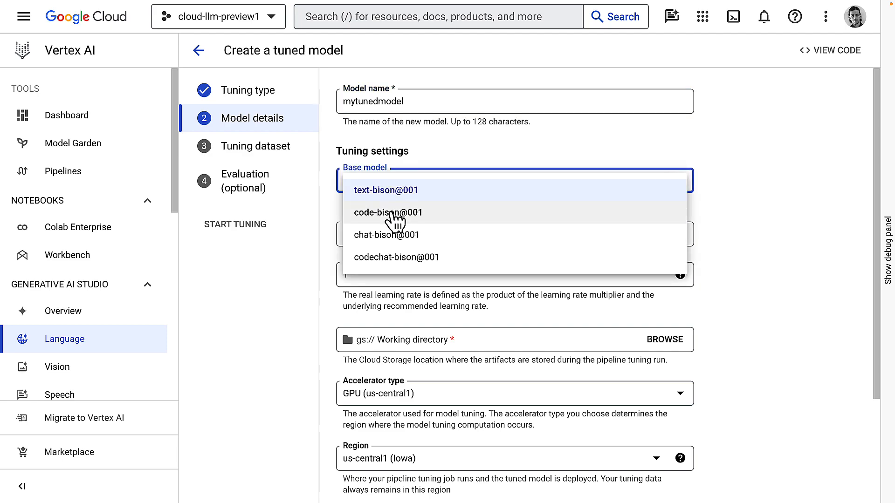
pyautogui.click(388, 212)
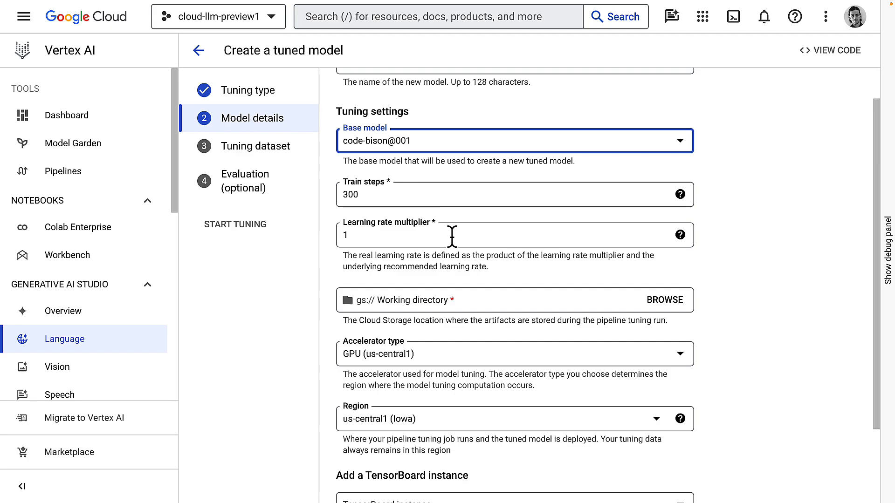
pyautogui.moveTo(457, 245)
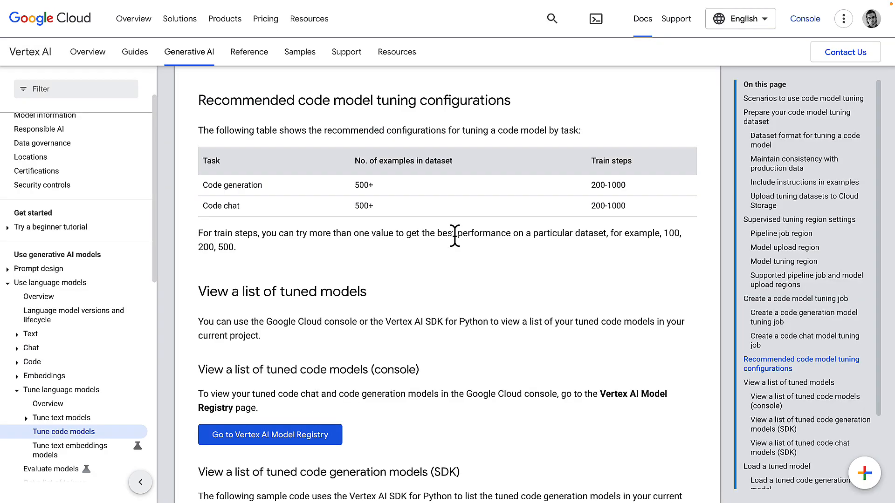
pyautogui.moveTo(449, 253)
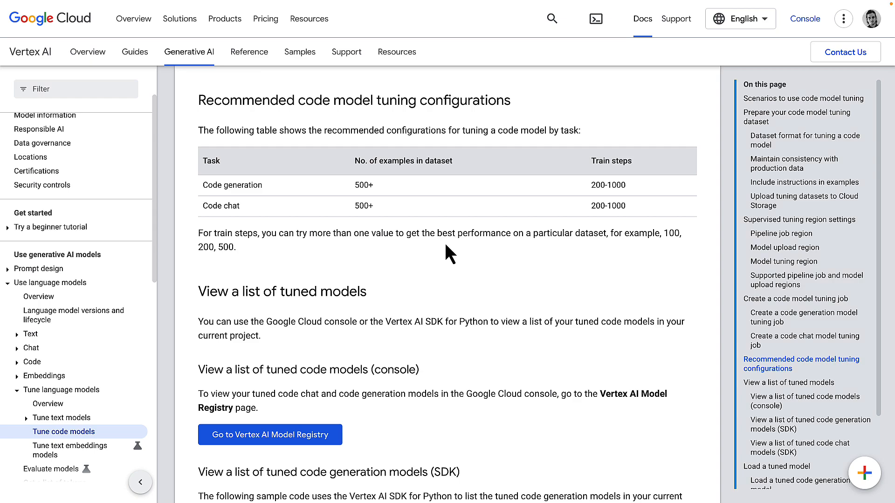
pyautogui.moveTo(250, 184)
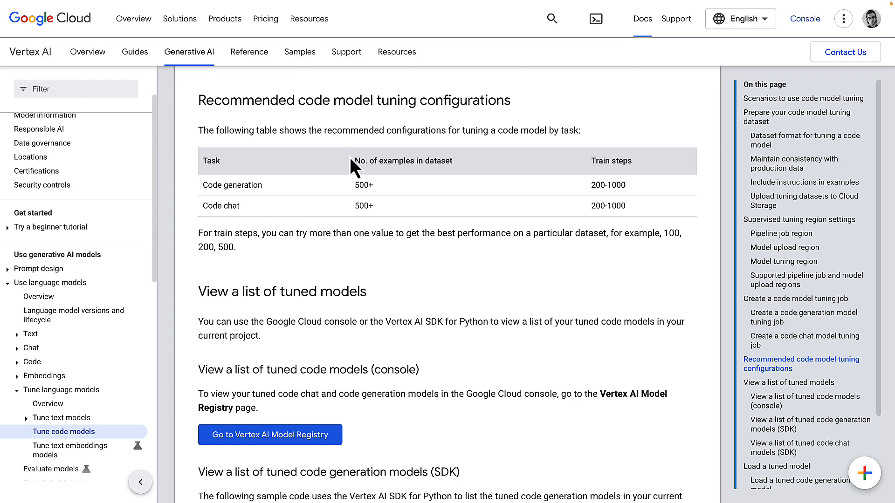
pyautogui.moveTo(383, 202)
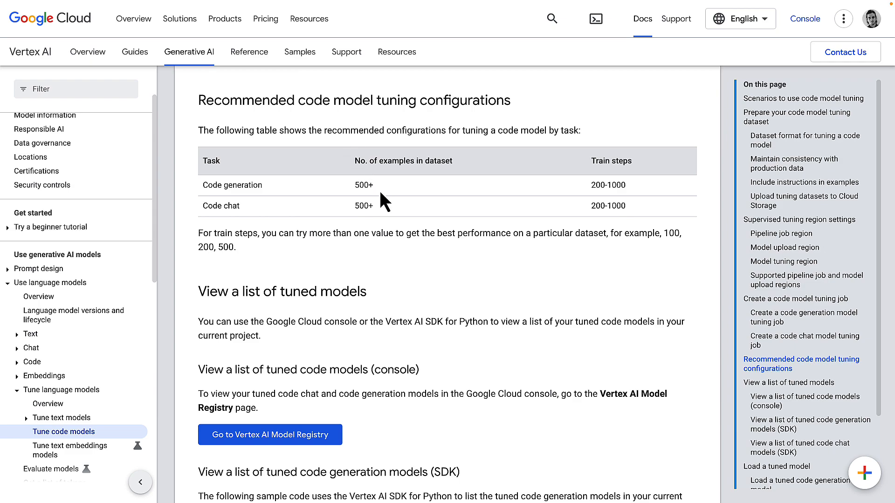
pyautogui.moveTo(582, 184)
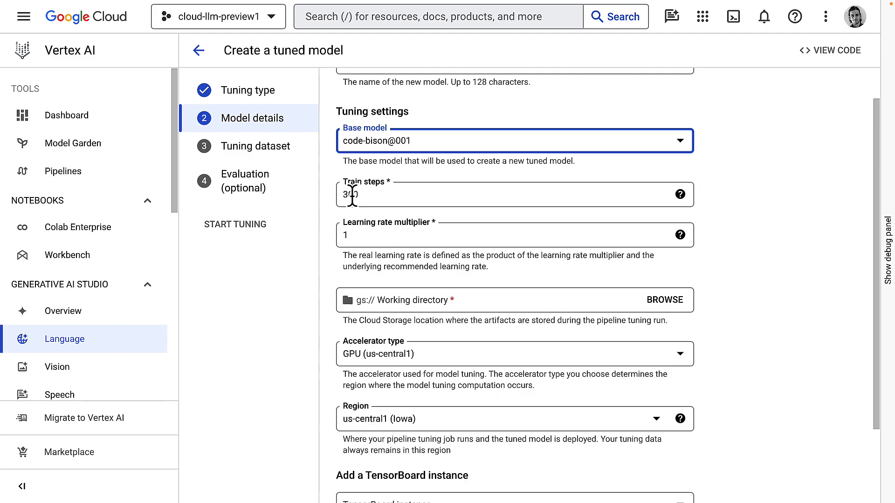
# Step: Set the working directory to the vdantas_finetuning_dataset Cloud Storage bucket
pyautogui.scroll(-3)
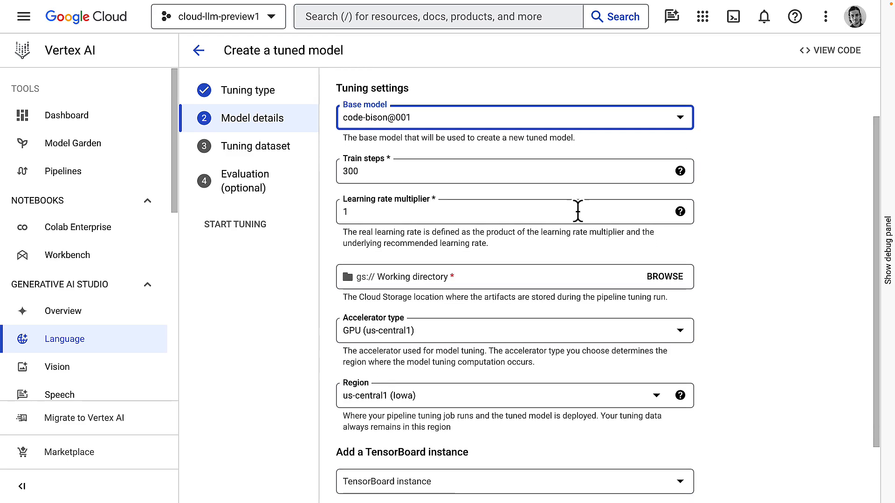
pyautogui.scroll(-3)
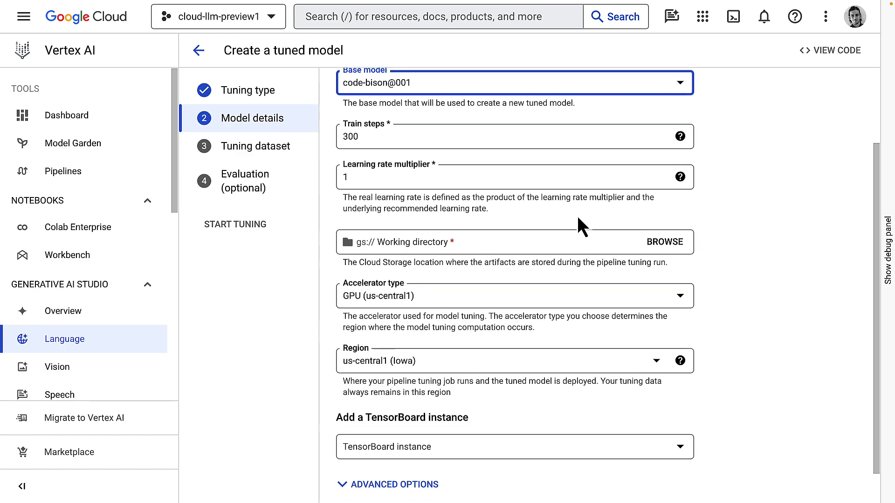
pyautogui.moveTo(673, 277)
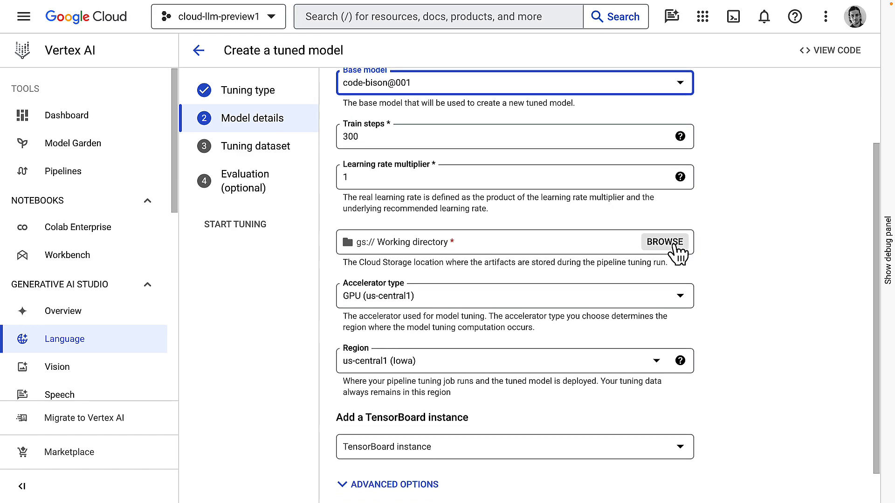
pyautogui.click(665, 242)
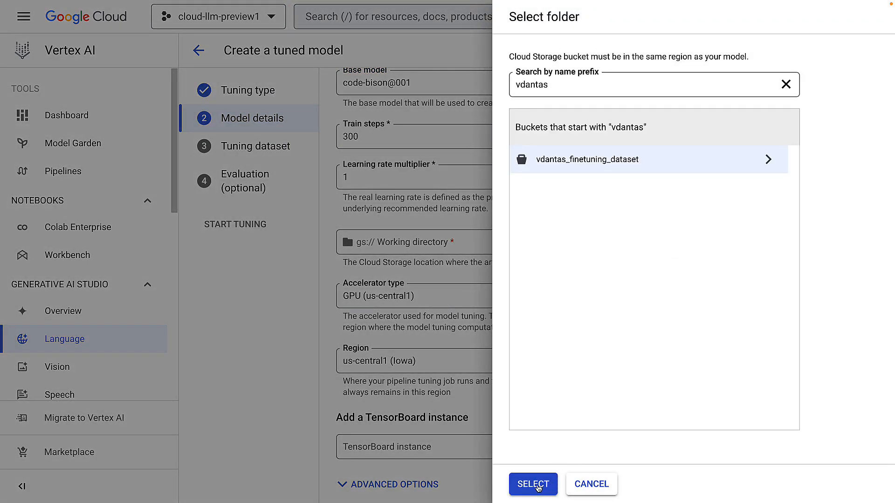
pyautogui.click(532, 484)
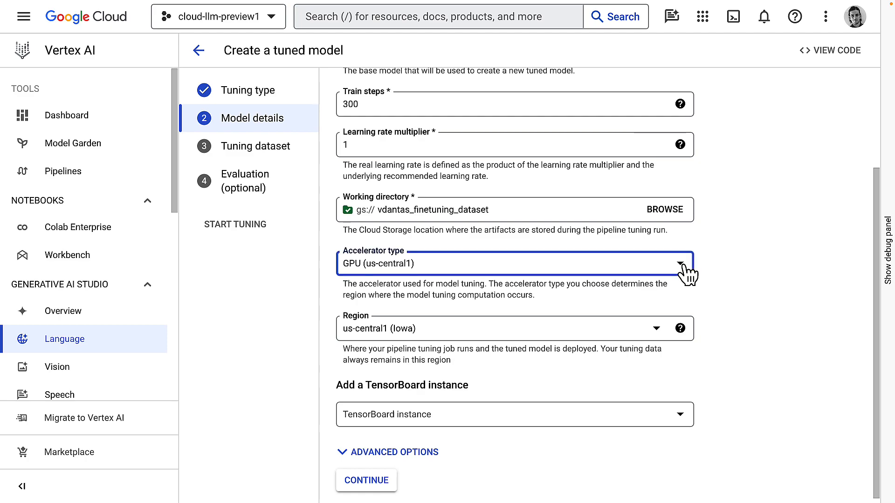
# Step: Review accelerator types, keep GPU, and continue to the tuning dataset step
pyautogui.click(513, 263)
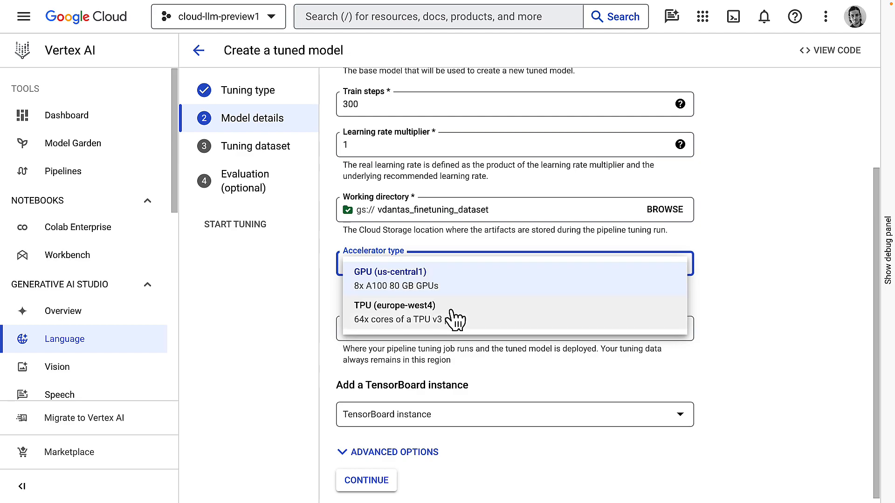
pyautogui.moveTo(457, 319)
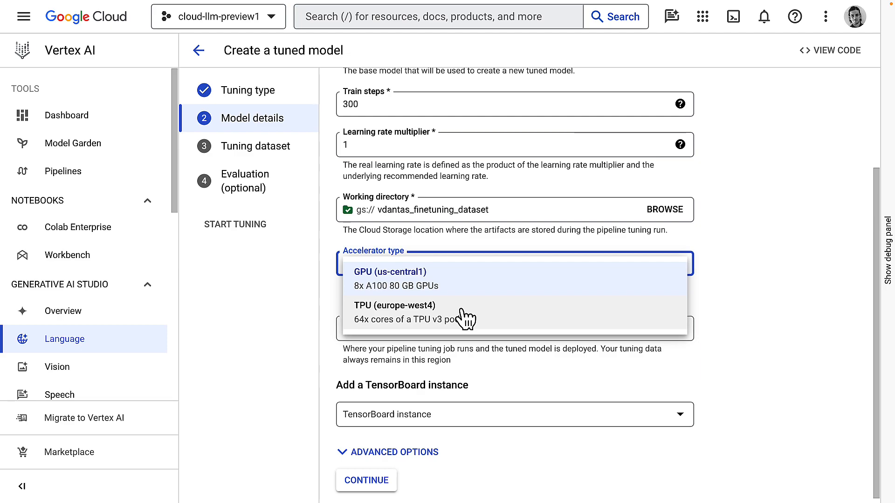
pyautogui.moveTo(462, 319)
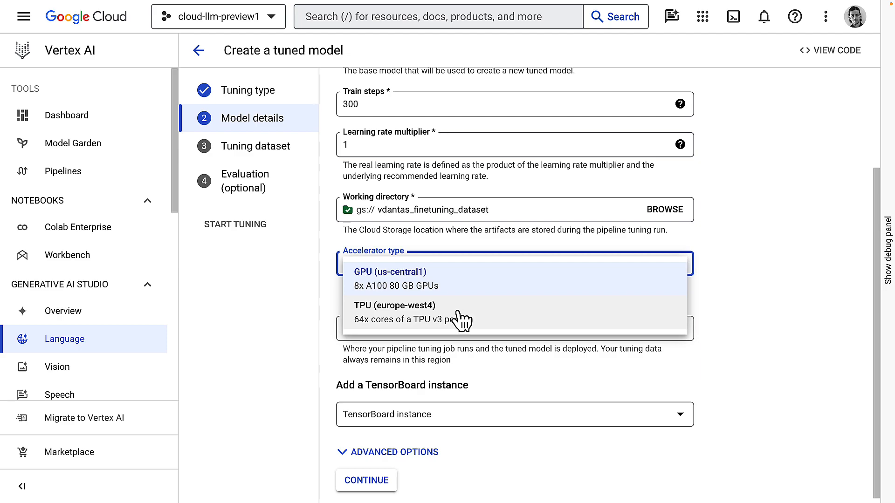
pyautogui.moveTo(478, 331)
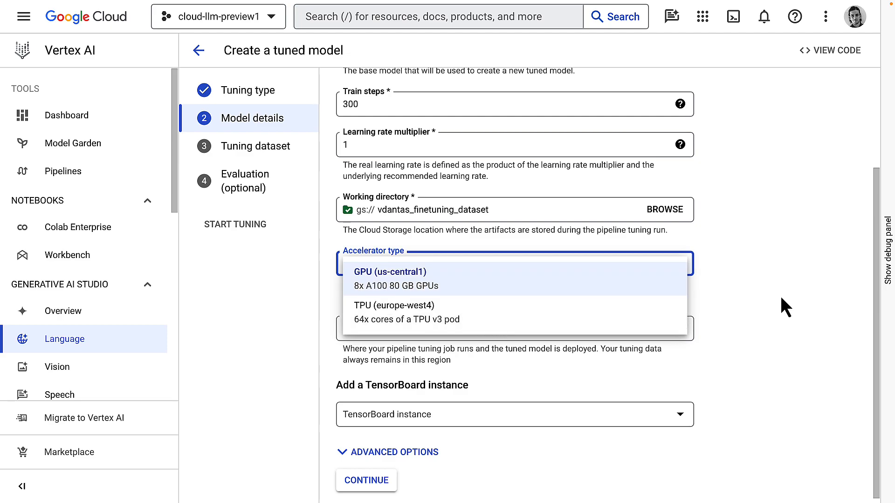
pyautogui.click(390, 278)
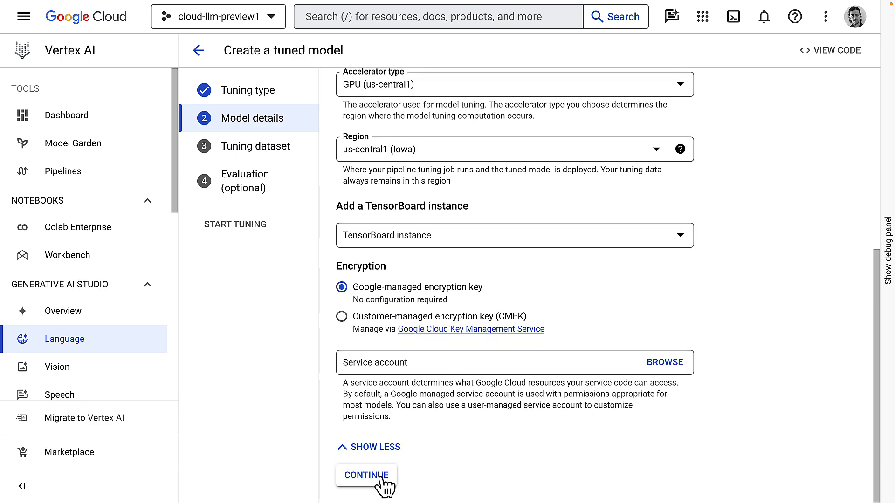
pyautogui.click(367, 475)
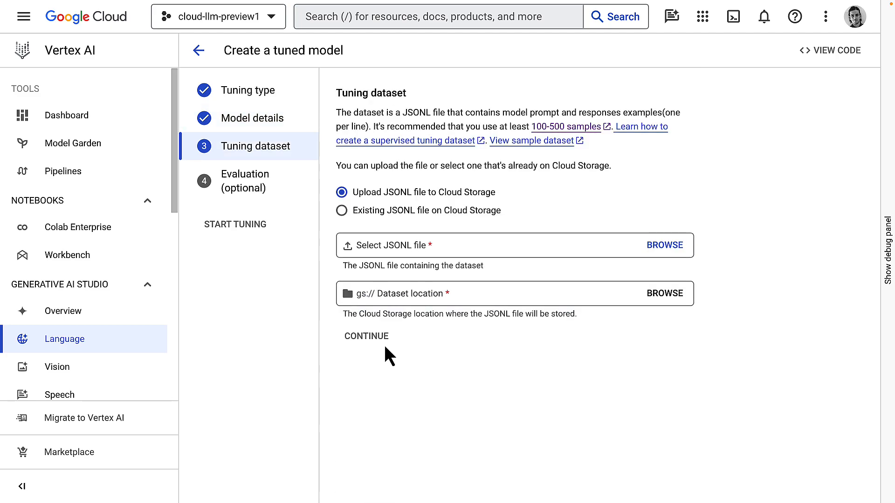
pyautogui.moveTo(405, 314)
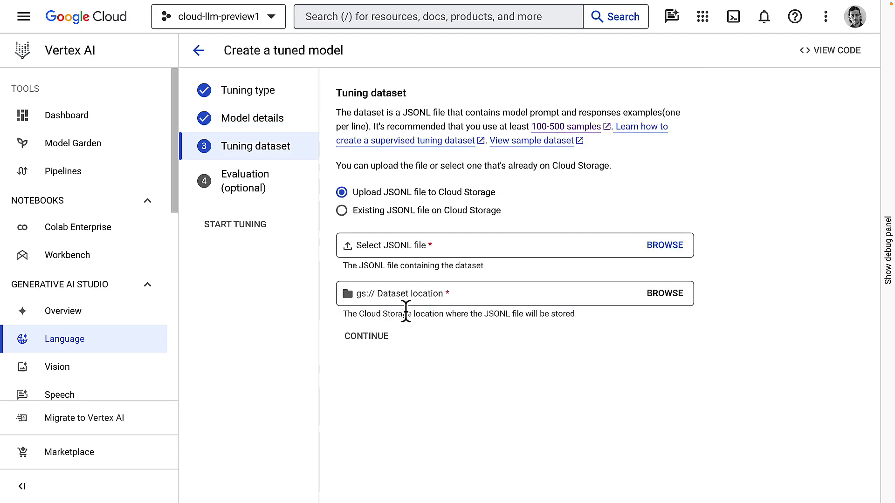
pyautogui.moveTo(479, 248)
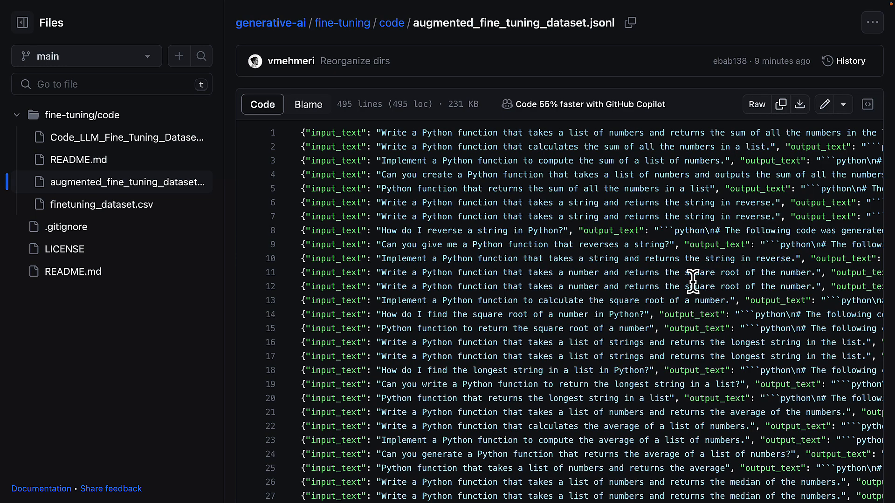
pyautogui.moveTo(638, 230)
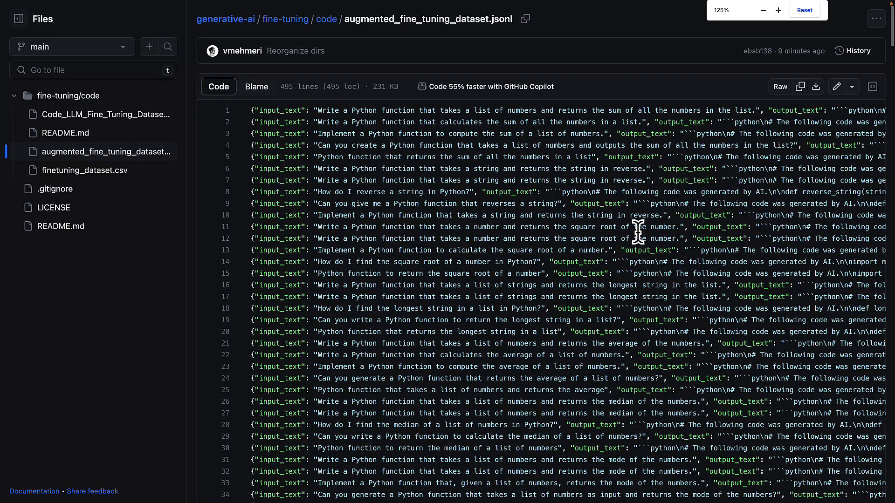
pyautogui.moveTo(345, 110)
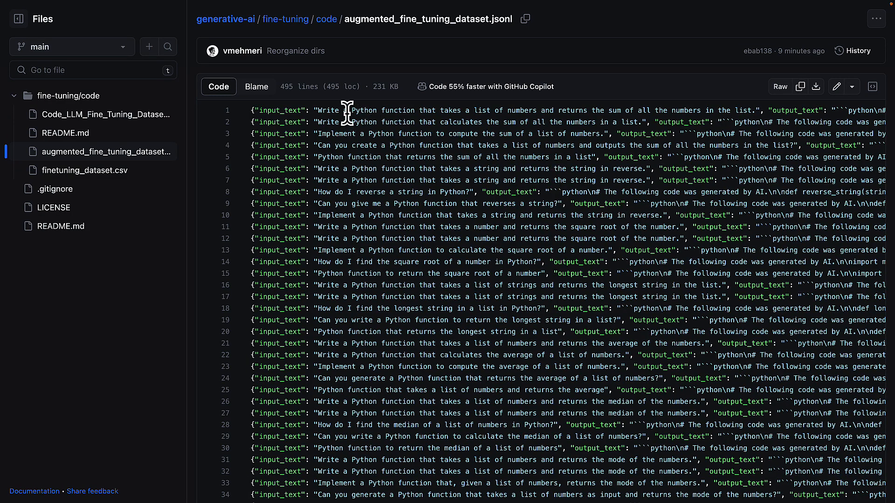
# Step: Review the JSONL prompt pairs, then load the dataset generation and augmentation notebook
pyautogui.doubleClick(327, 110)
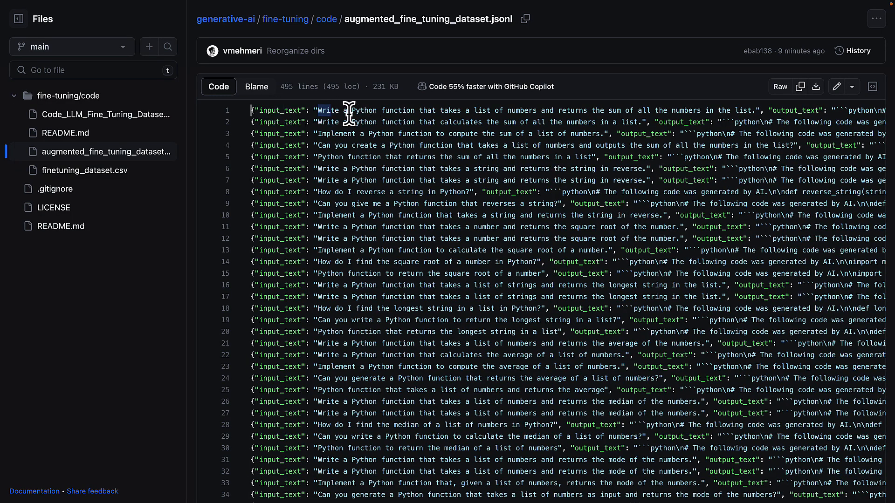
pyautogui.hscroll(3)
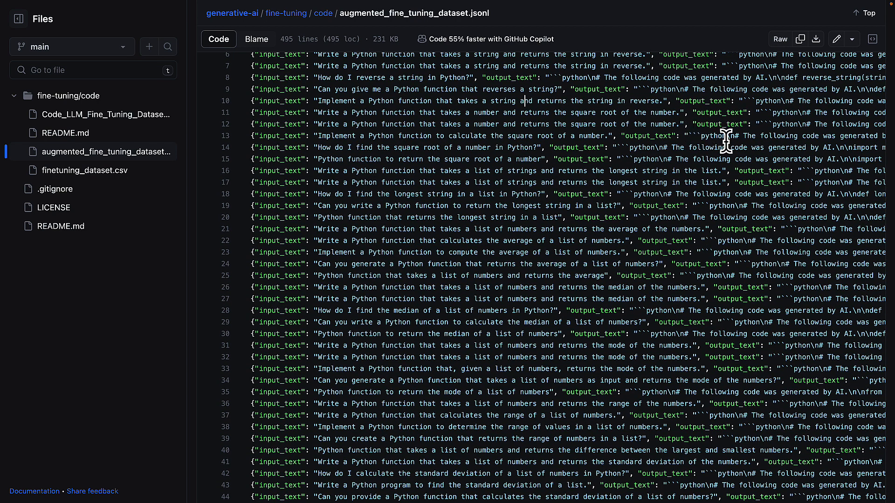
pyautogui.moveTo(673, 150)
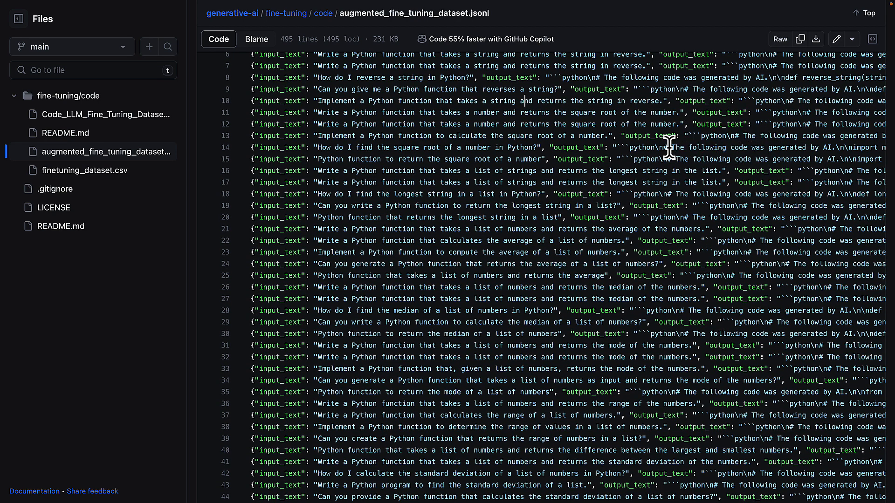
pyautogui.moveTo(804, 146)
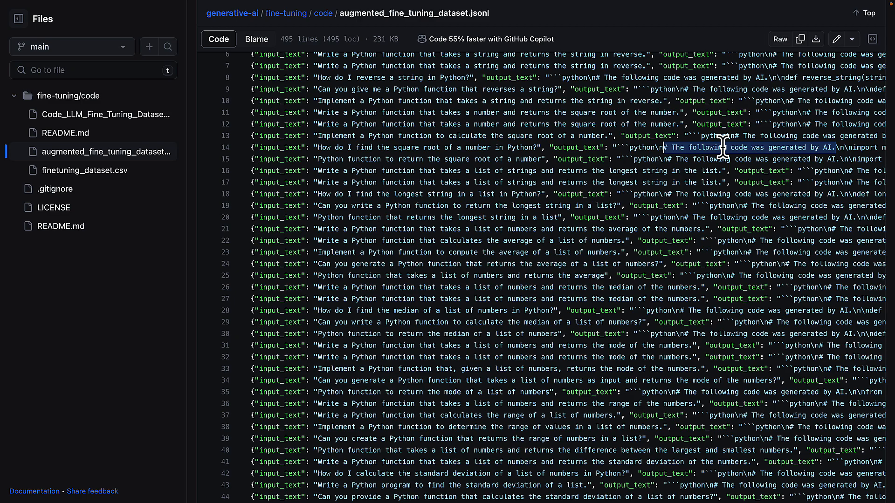
pyautogui.scroll(-3)
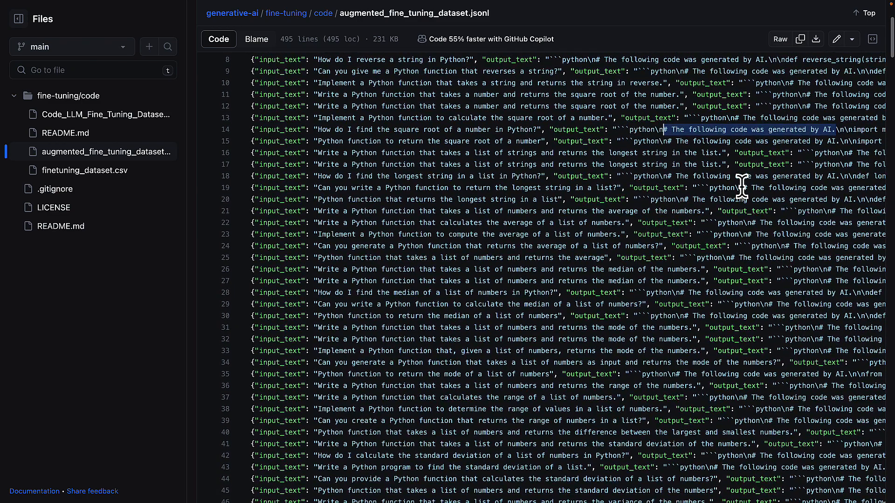
pyautogui.scroll(-3)
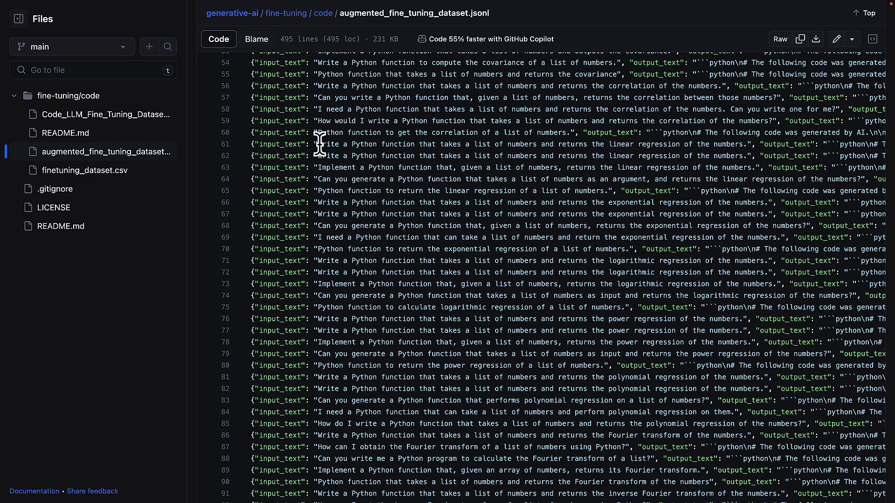
pyautogui.moveTo(84, 120)
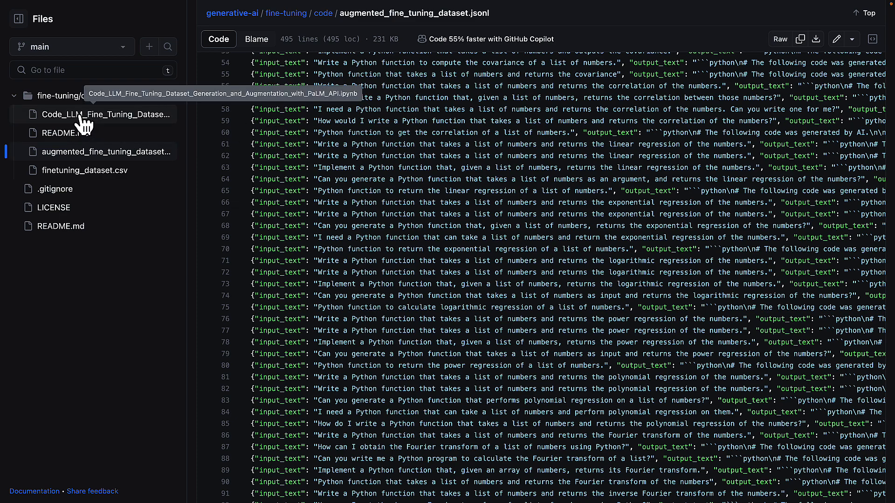
pyautogui.click(105, 114)
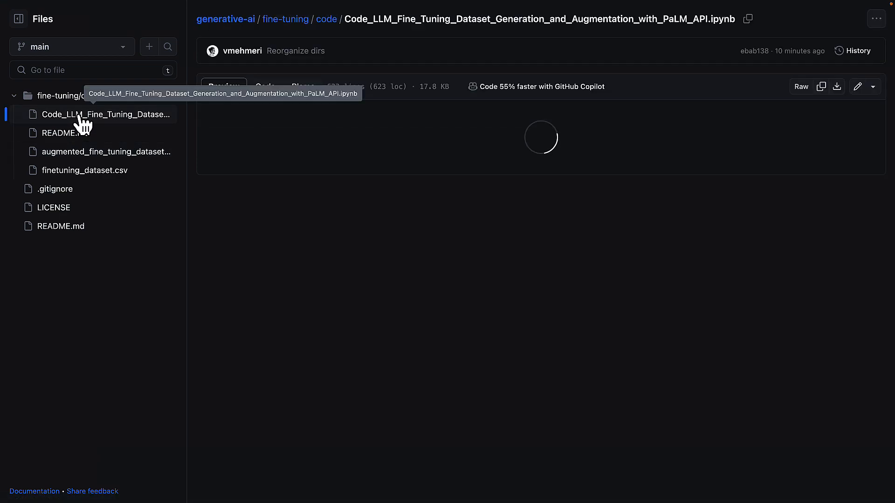
# Step: Scroll the notebook preview through its introduction and augmentation steps toward the dataset link
pyautogui.click(105, 113)
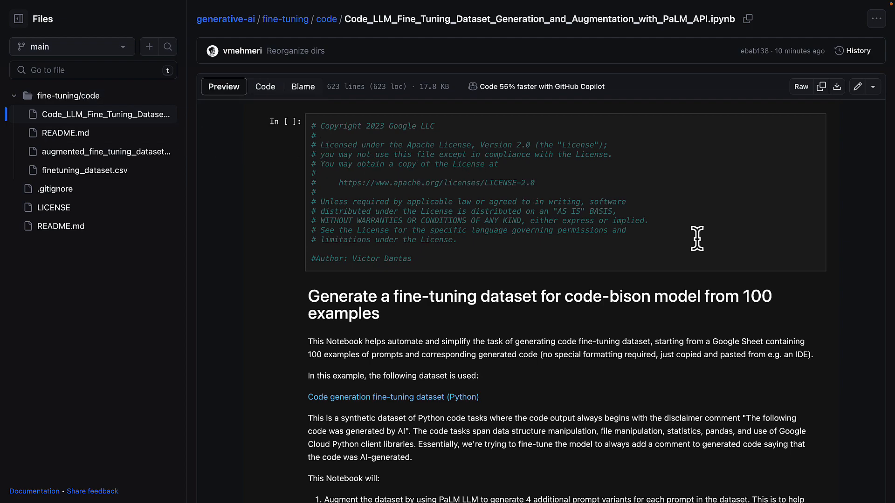
pyautogui.moveTo(834, 287)
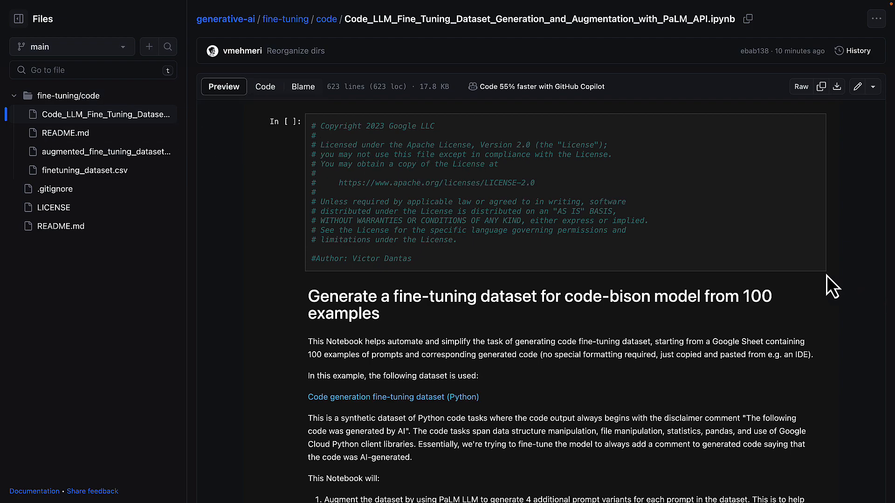
pyautogui.scroll(-3)
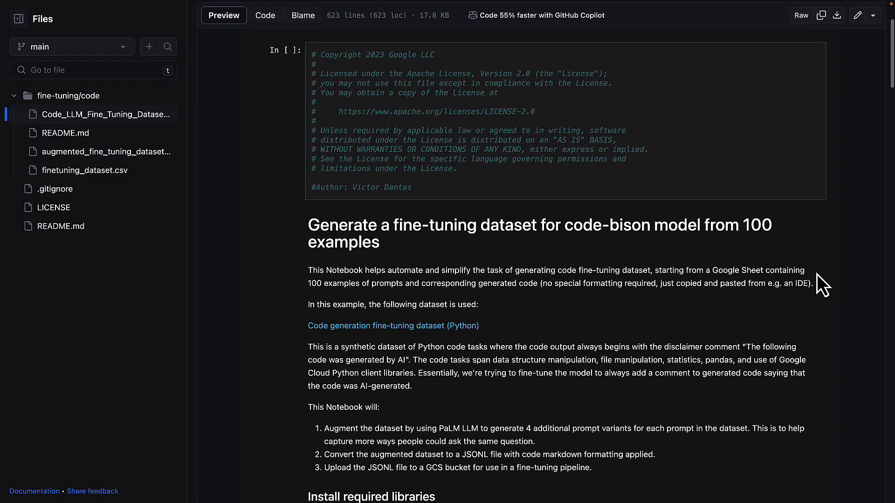
pyautogui.scroll(-3)
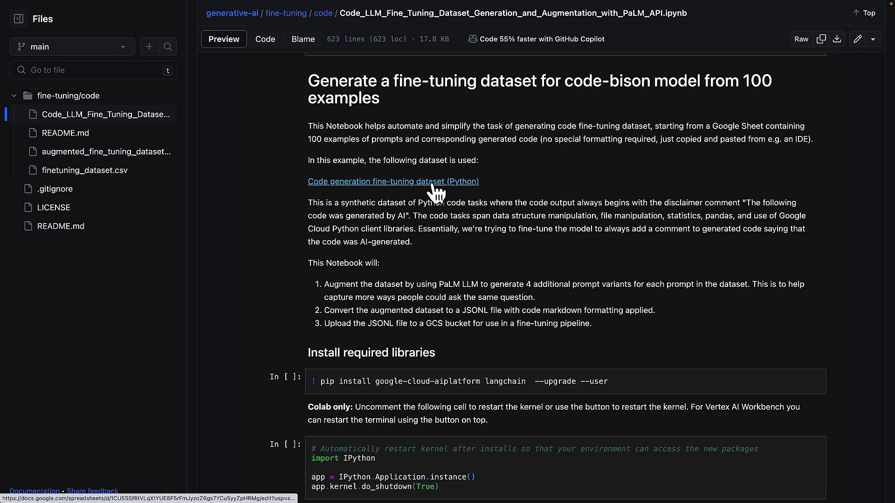
pyautogui.click(393, 182)
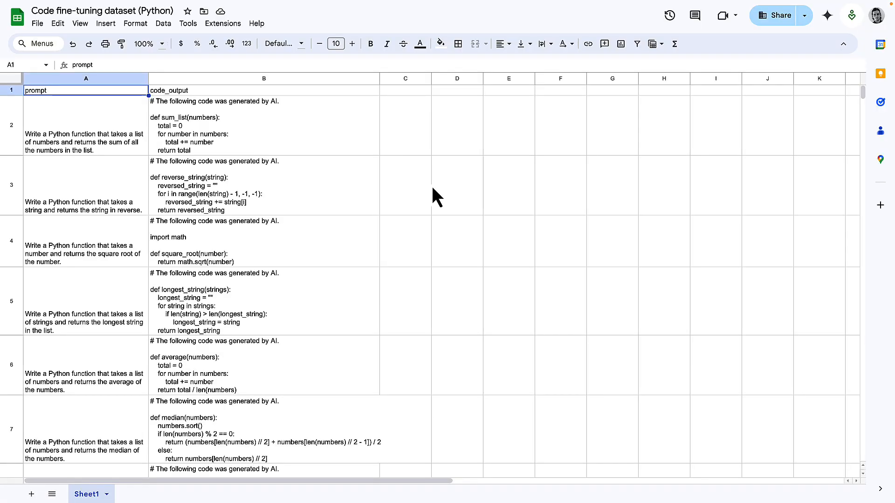
pyautogui.moveTo(46, 105)
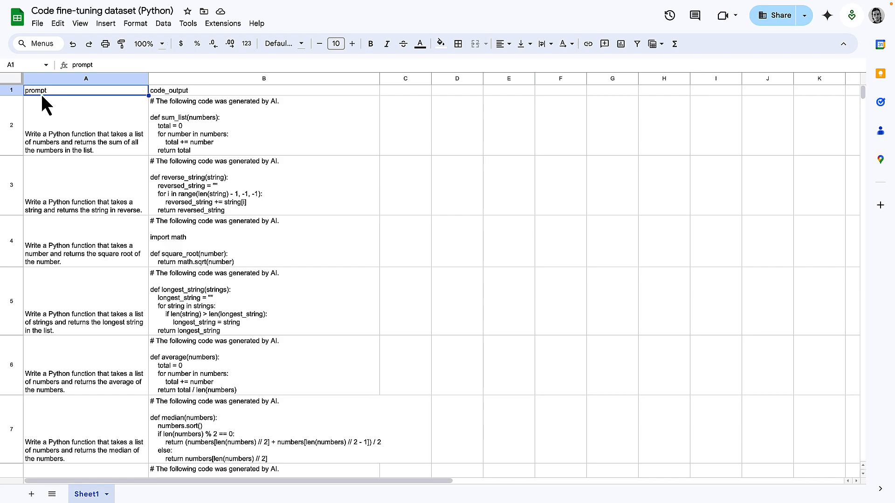
pyautogui.moveTo(251, 174)
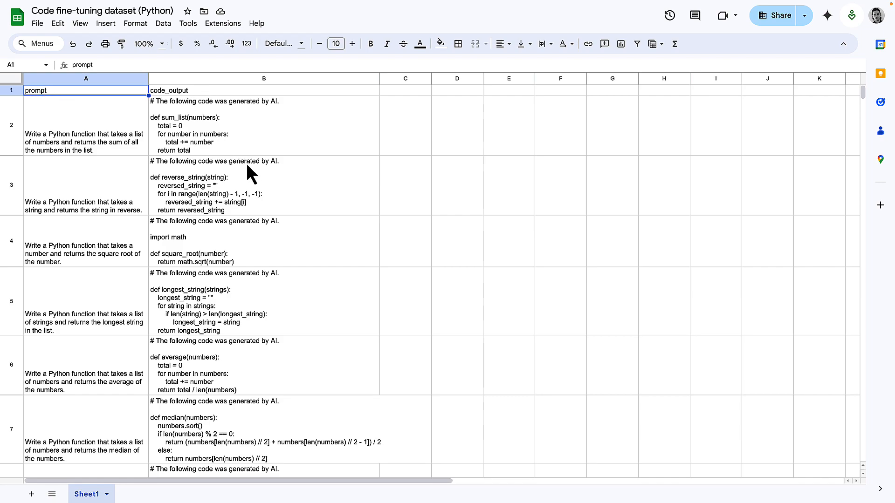
pyautogui.scroll(-3)
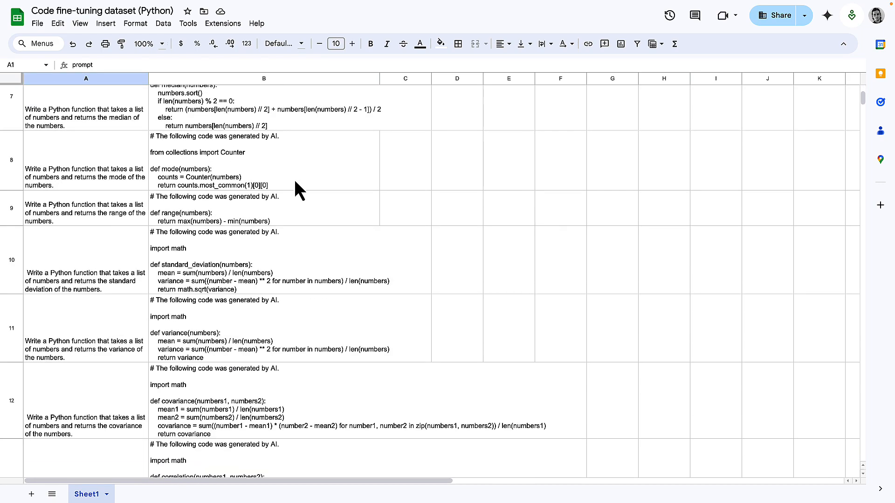
pyautogui.scroll(-3)
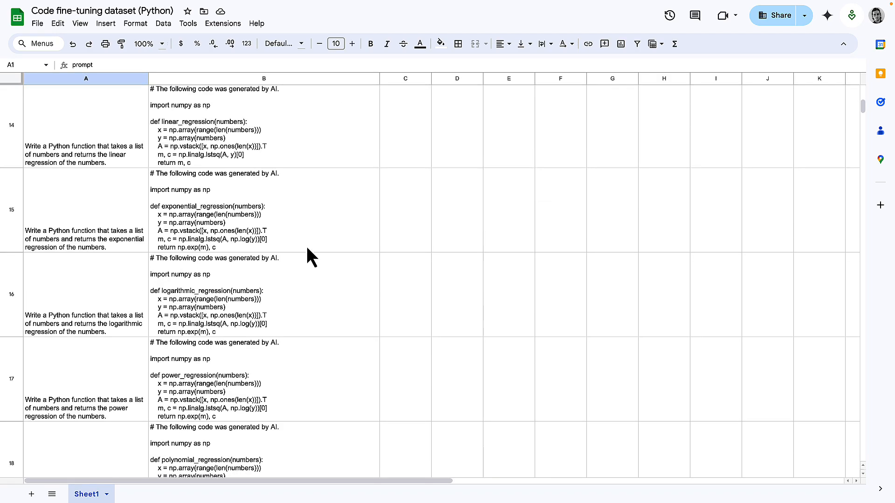
pyautogui.scroll(-3)
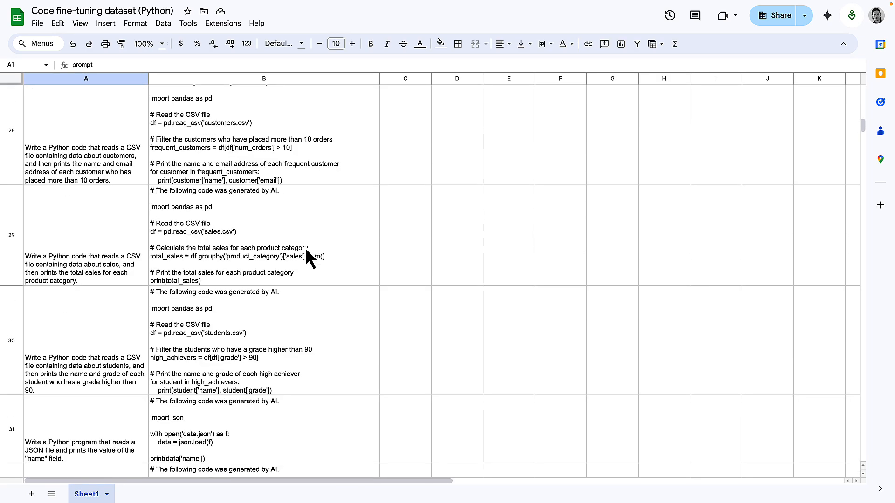
pyautogui.scroll(-3)
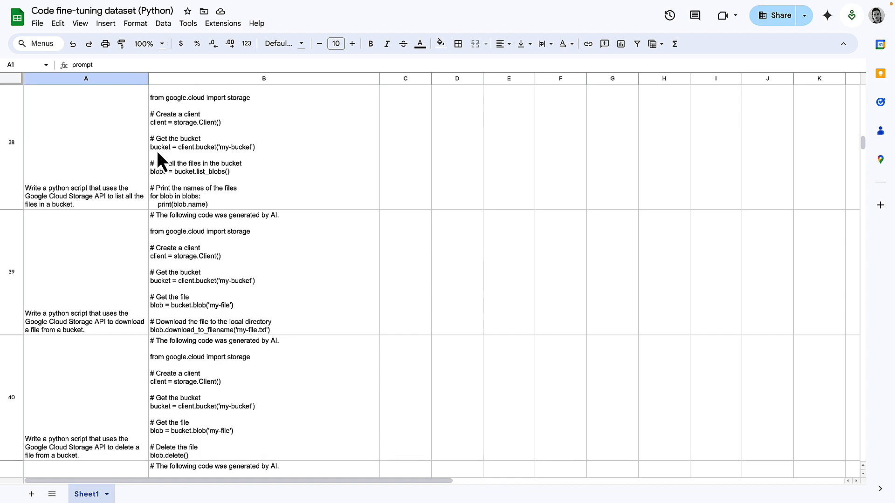
pyautogui.click(37, 24)
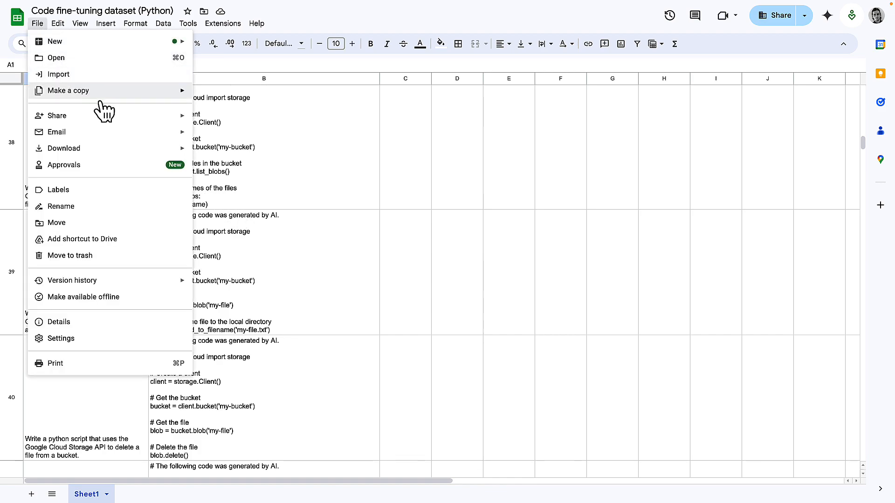
pyautogui.moveTo(64, 149)
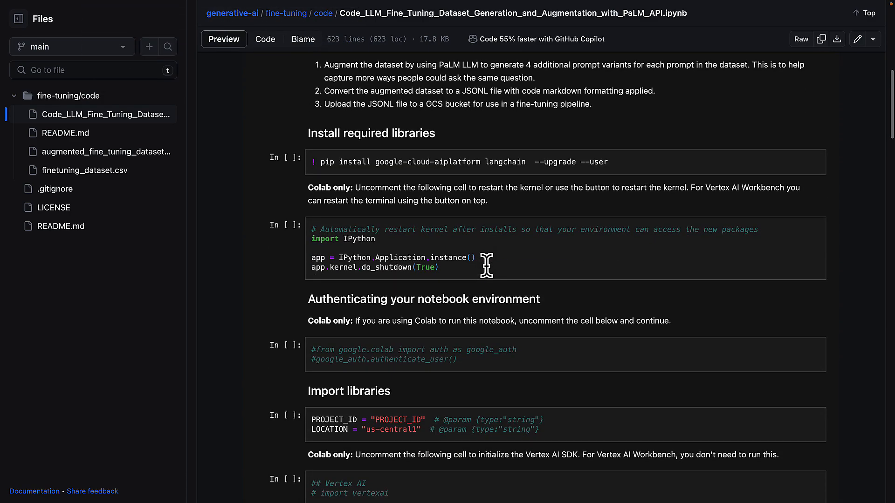
# Step: Scroll to the Langchain cell and highlight the VertexAI prompt template for rephrased variants
pyautogui.scroll(-3)
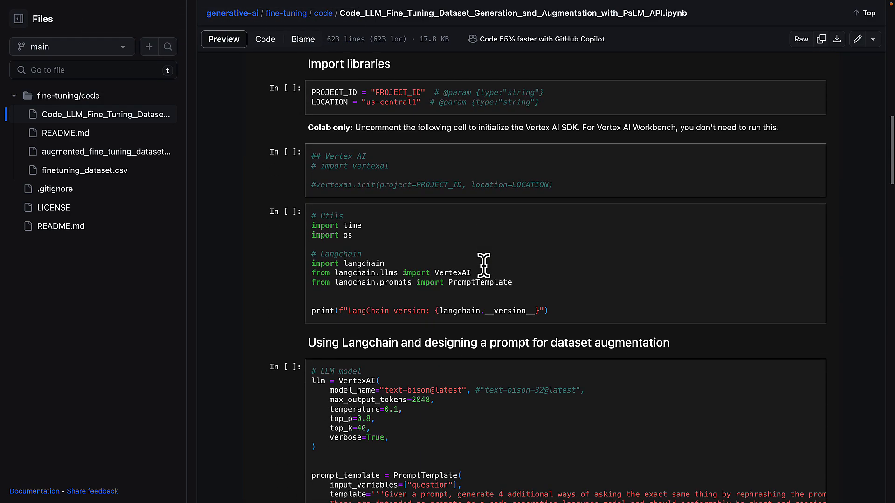
pyautogui.scroll(-3)
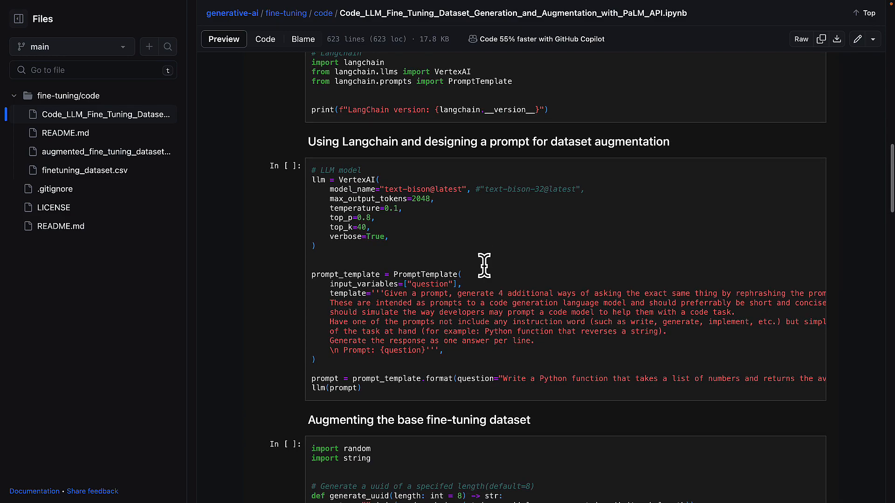
pyautogui.moveTo(351, 296)
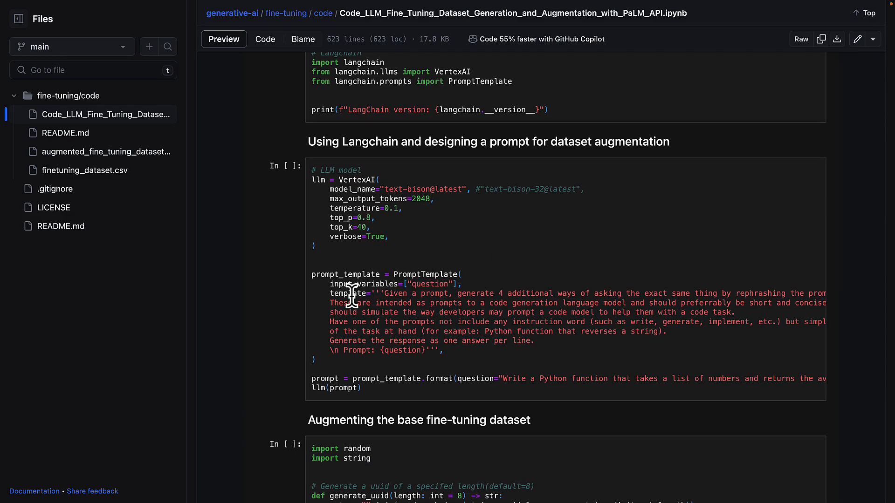
pyautogui.moveTo(329, 293); pyautogui.dragTo(451, 350)
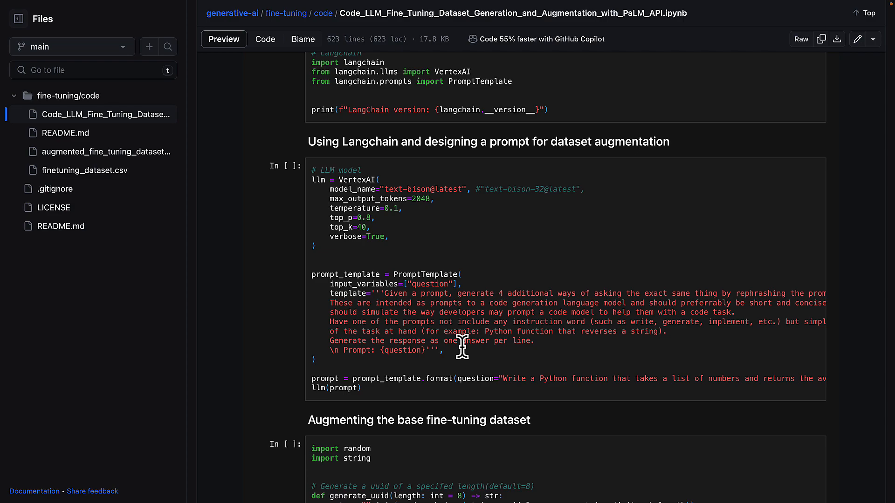
pyautogui.moveTo(501, 292)
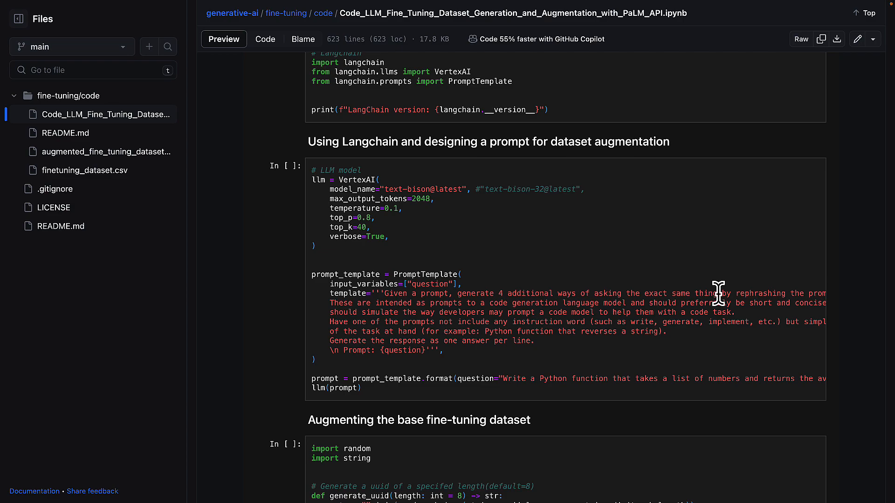
pyautogui.moveTo(758, 291)
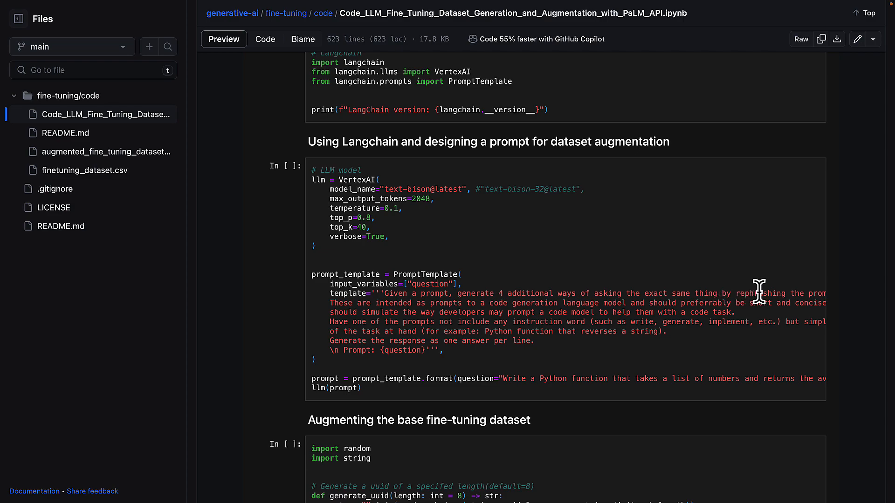
pyautogui.moveTo(735, 313)
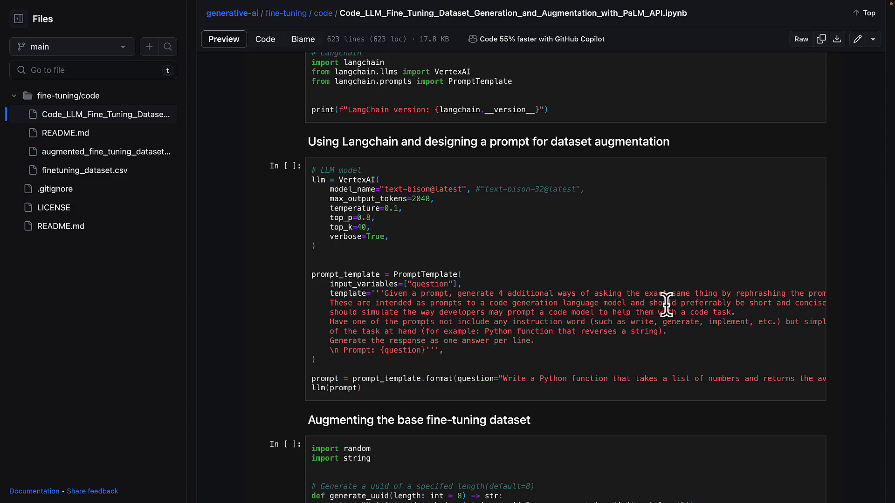
pyautogui.moveTo(591, 302)
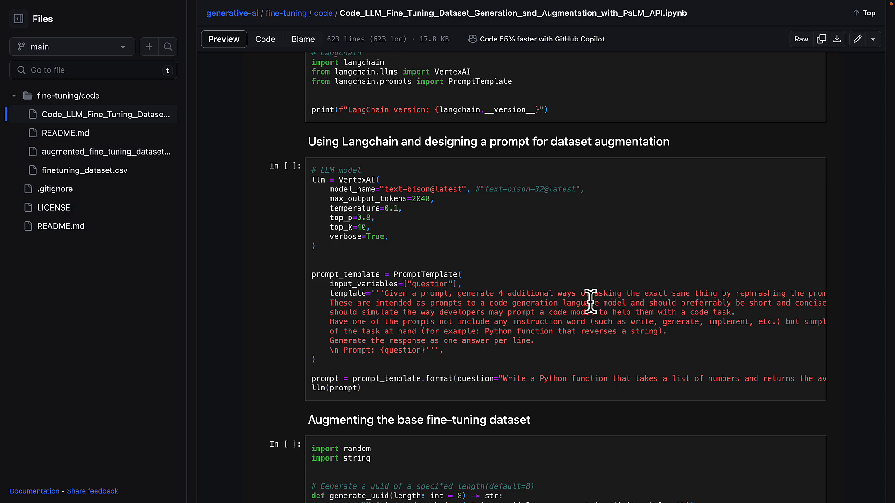
pyautogui.moveTo(530, 302)
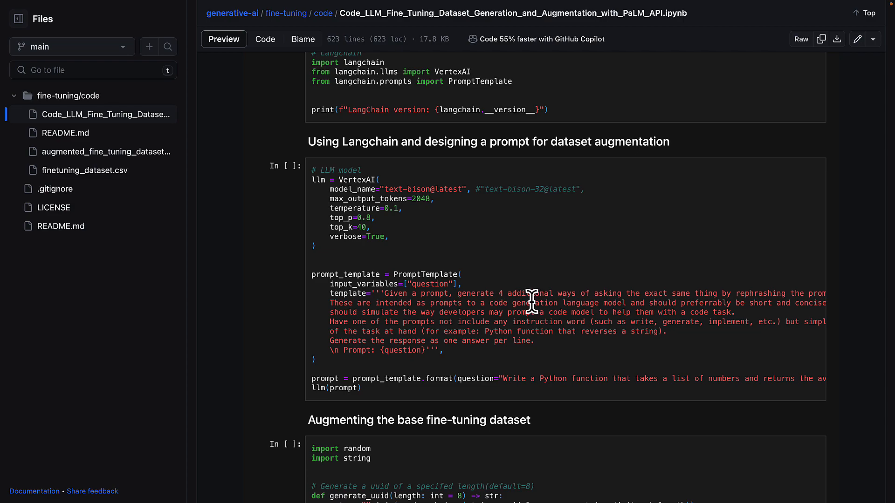
pyautogui.moveTo(532, 301)
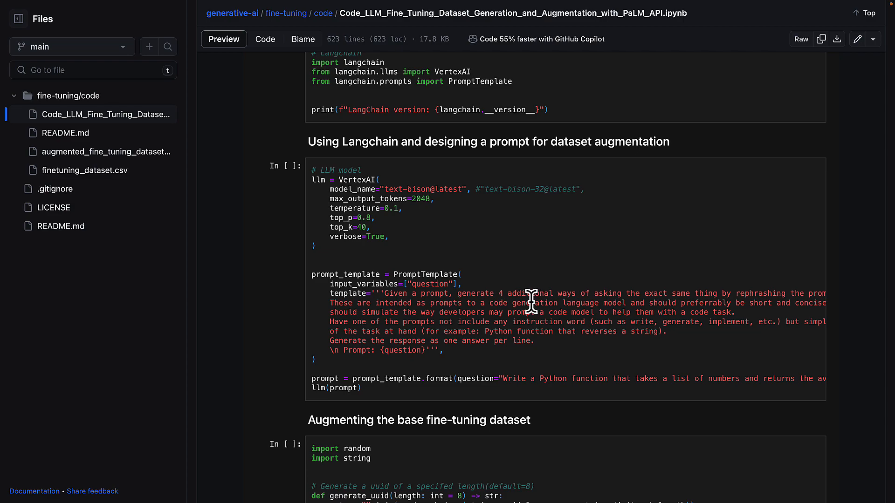
# Step: Read down through the augmentation and exporting-results cells to the JSONL conversion code
pyautogui.scroll(-3)
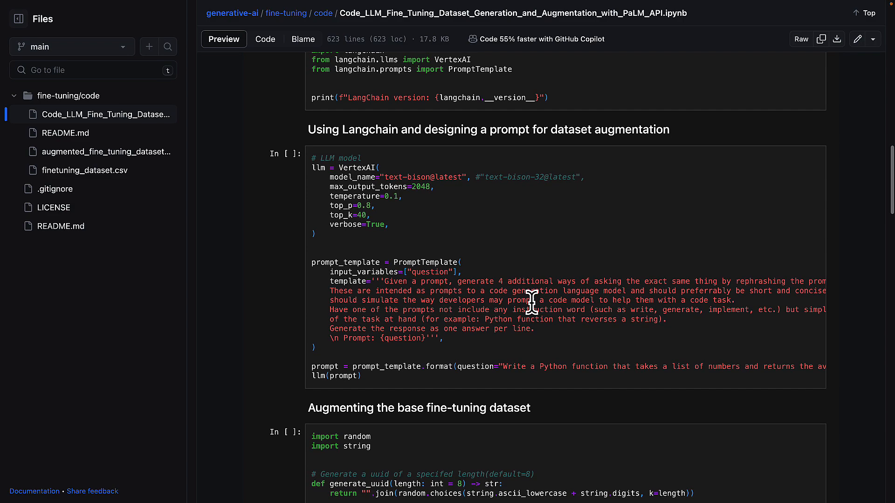
pyautogui.scroll(-3)
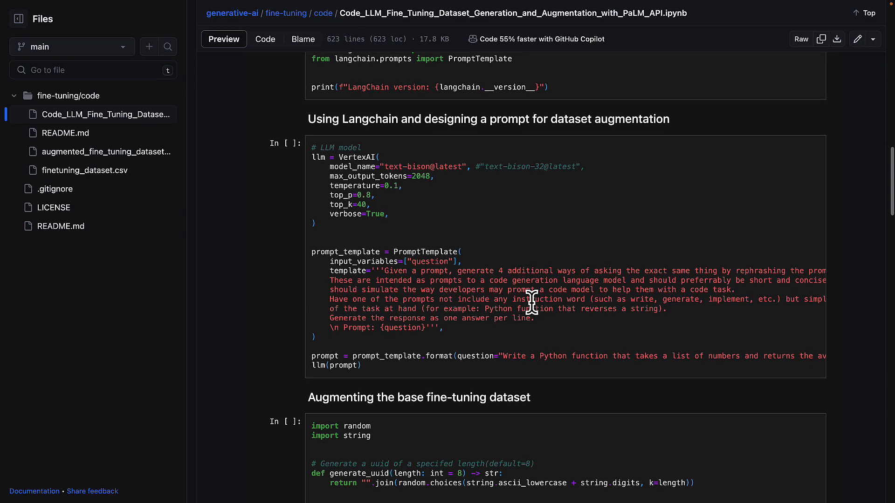
pyautogui.scroll(-3)
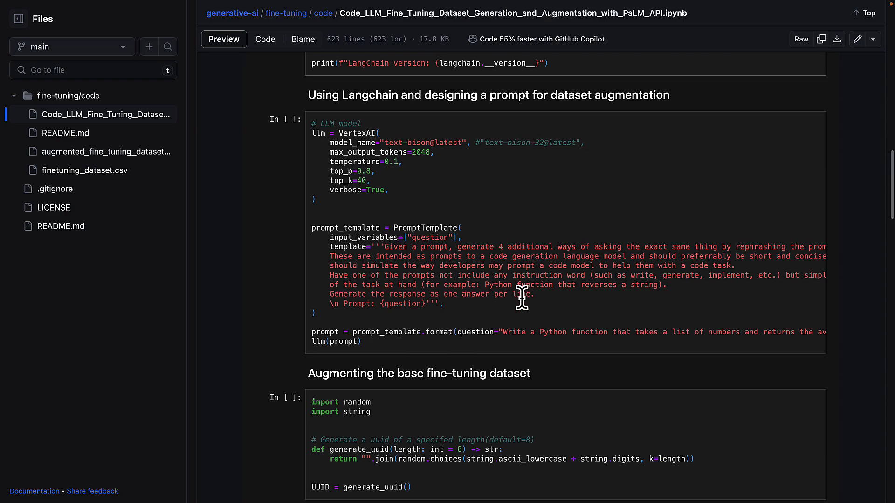
pyautogui.scroll(-3)
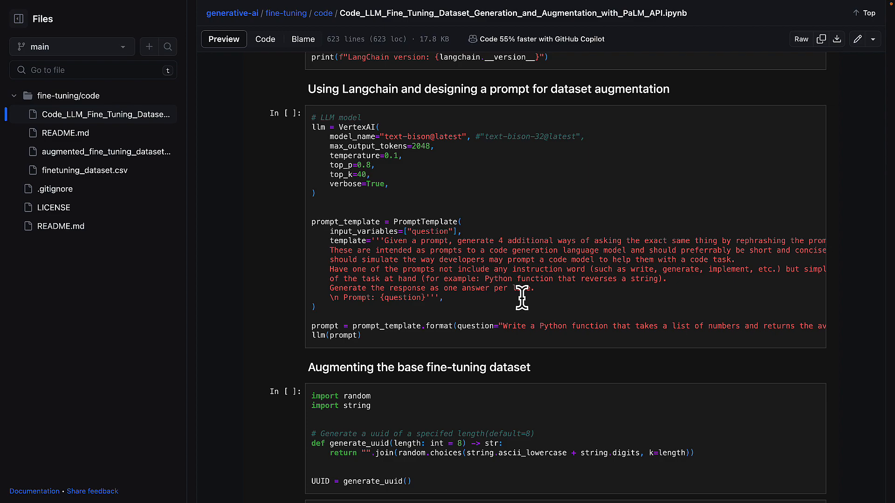
pyautogui.scroll(-3)
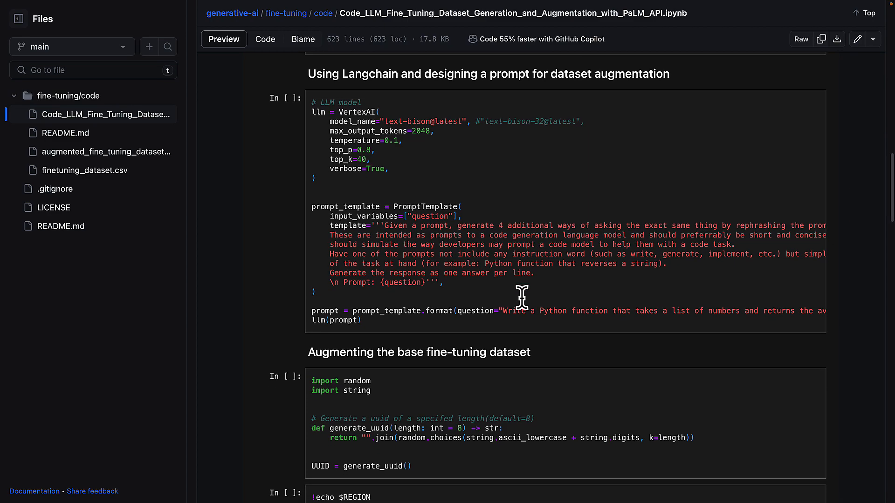
pyautogui.scroll(-3)
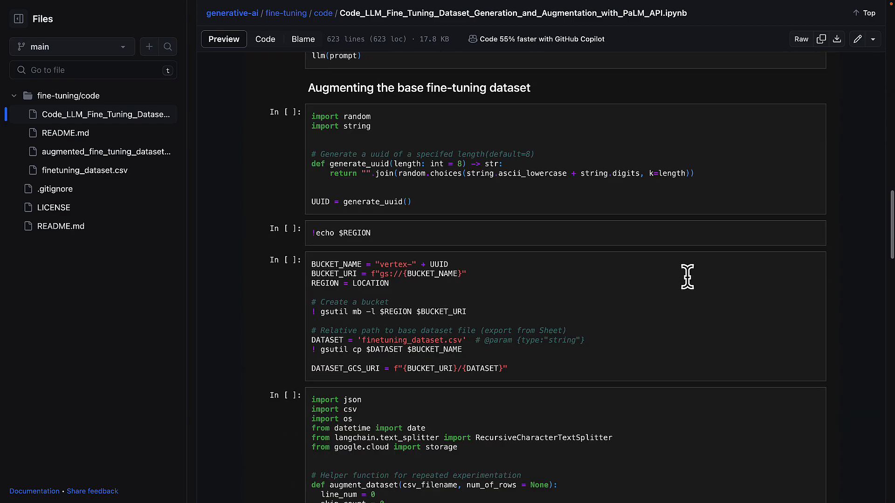
pyautogui.scroll(-3)
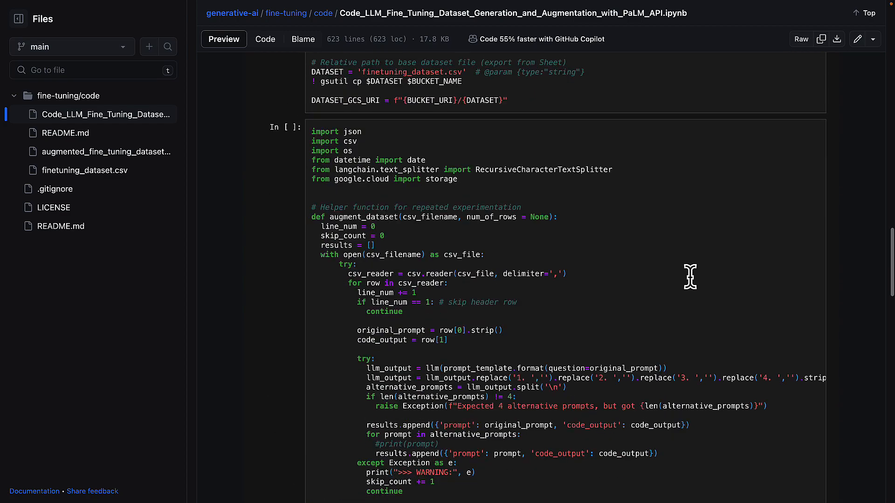
pyautogui.scroll(-3)
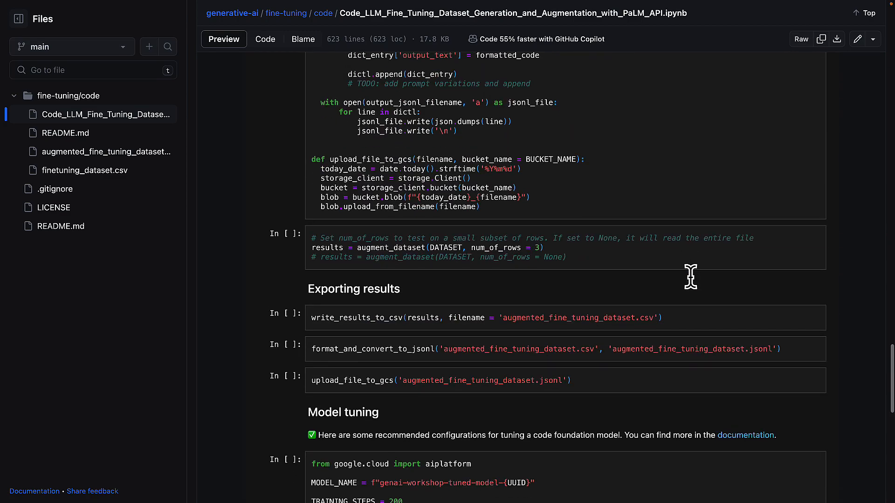
pyautogui.scroll(-3)
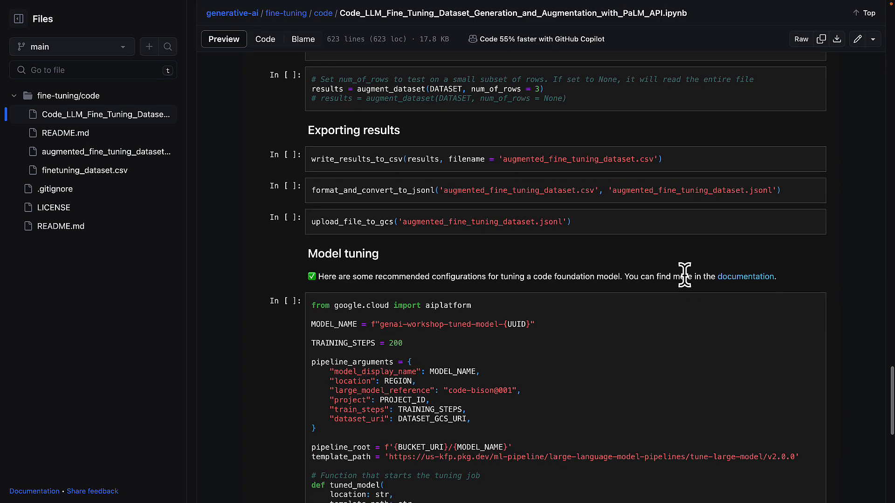
# Step: Pick out the format_and_convert_to_jsonl function and continue to the Model tuning cell
pyautogui.doubleClick(371, 187)
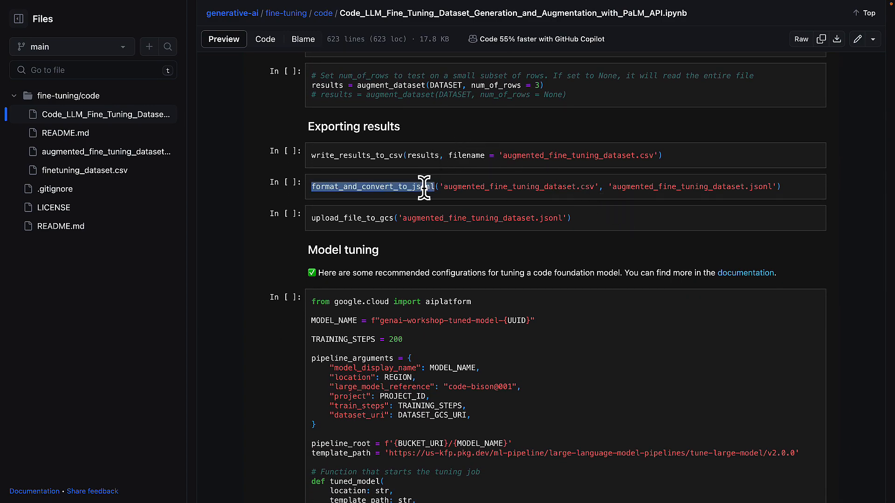
pyautogui.scroll(-3)
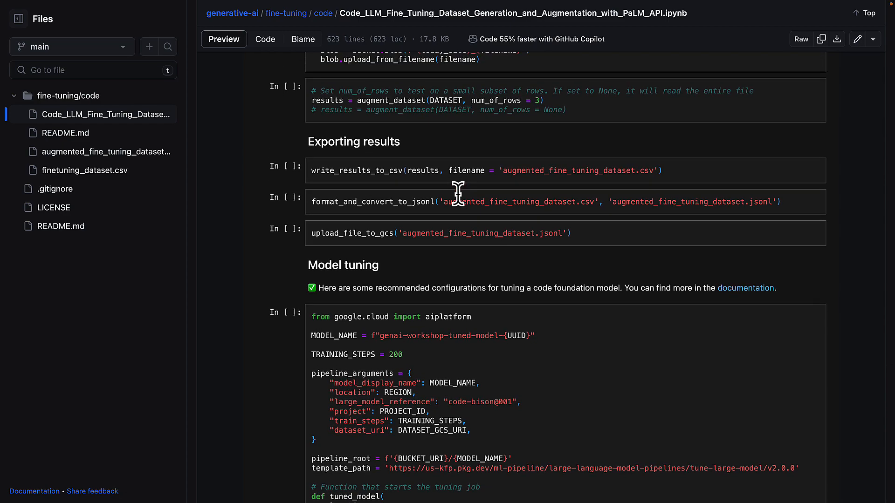
pyautogui.scroll(-3)
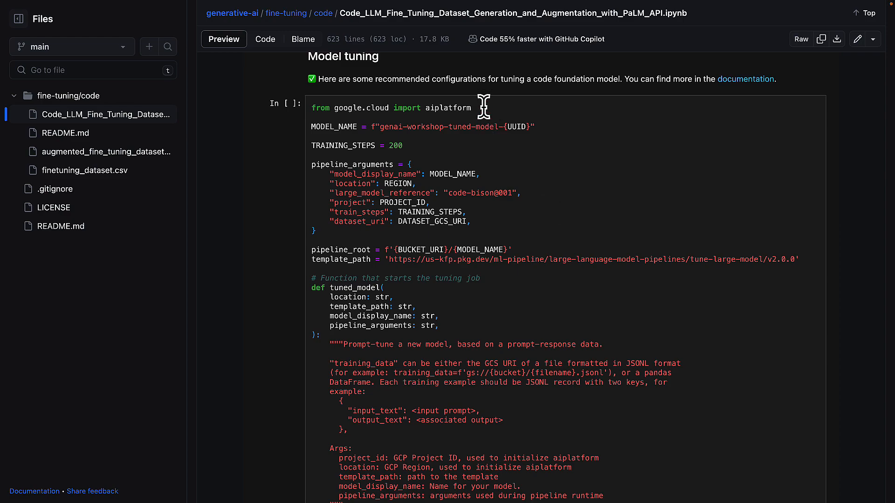
pyautogui.moveTo(578, 243)
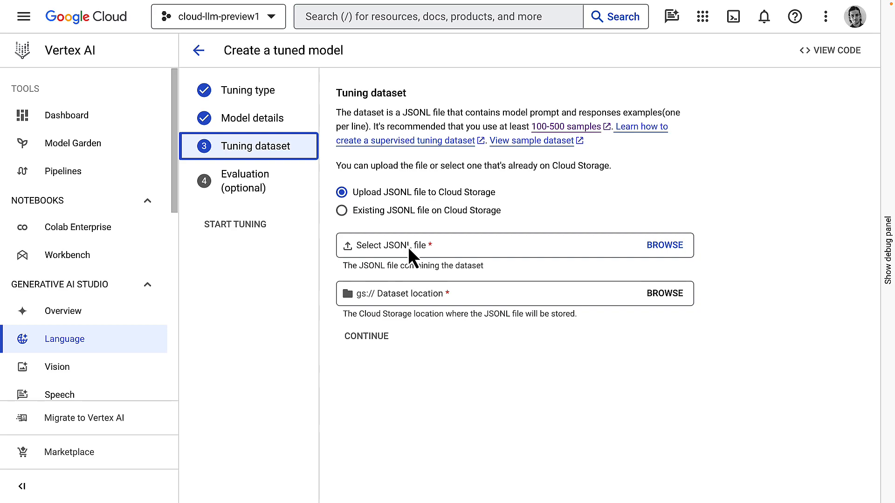
pyautogui.moveTo(394, 361)
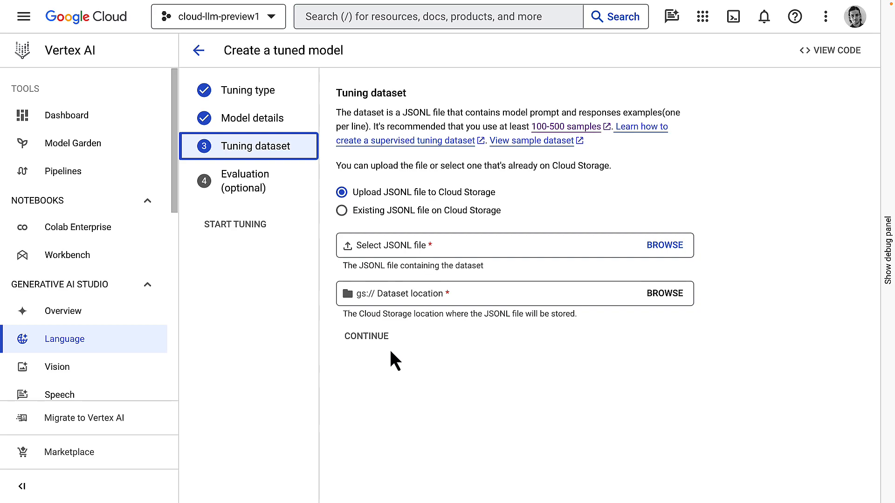
pyautogui.moveTo(269, 255)
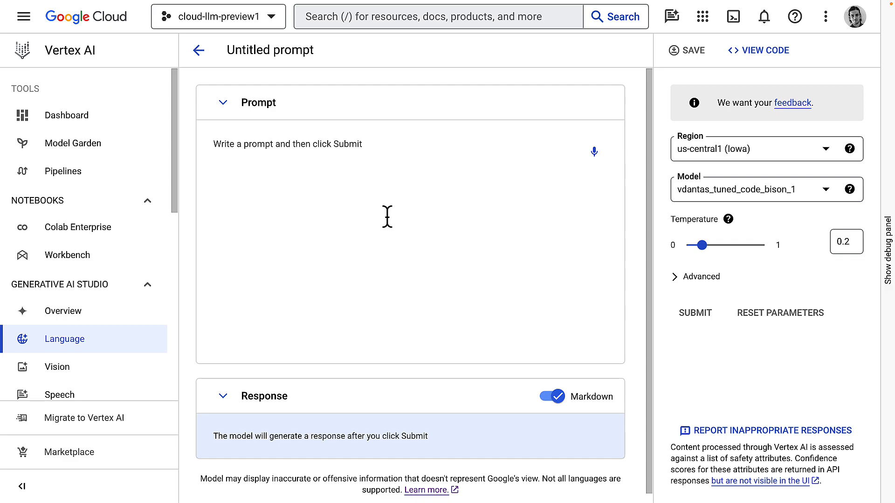
pyautogui.moveTo(634, 212)
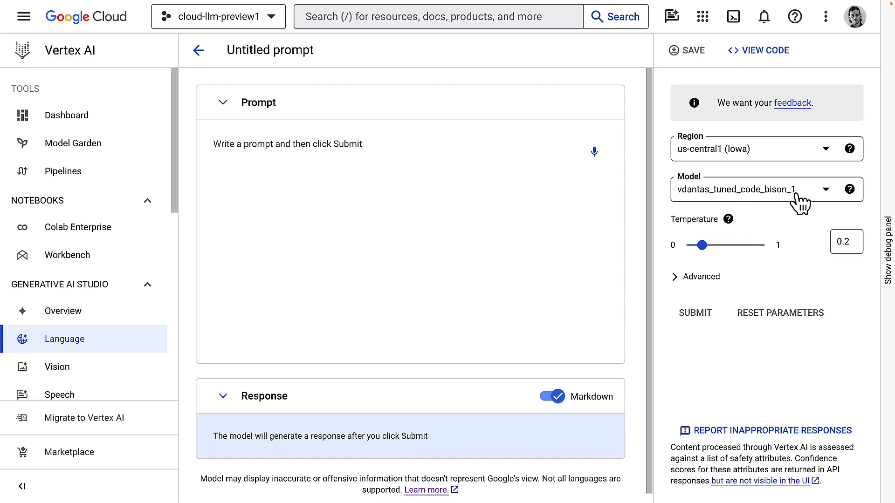
pyautogui.moveTo(708, 212)
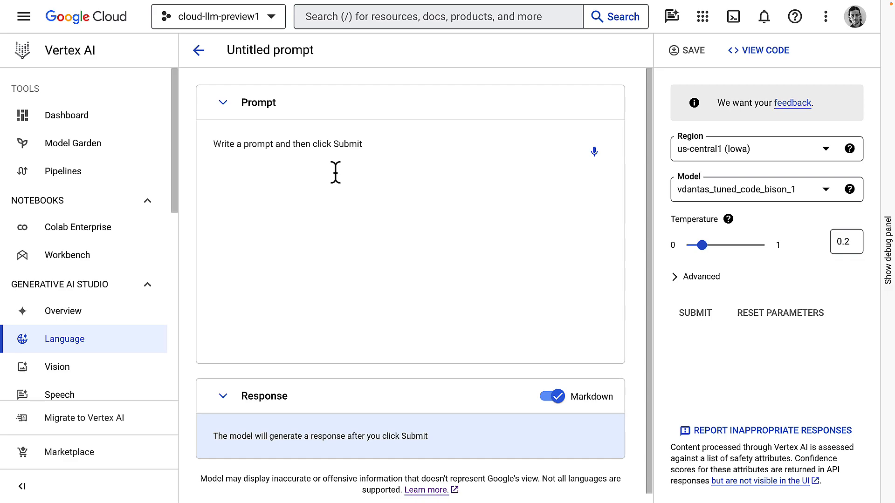
# Step: Submit 'create a Python function that reverses a string' and highlight the AI-generated comment line
pyautogui.click(695, 314)
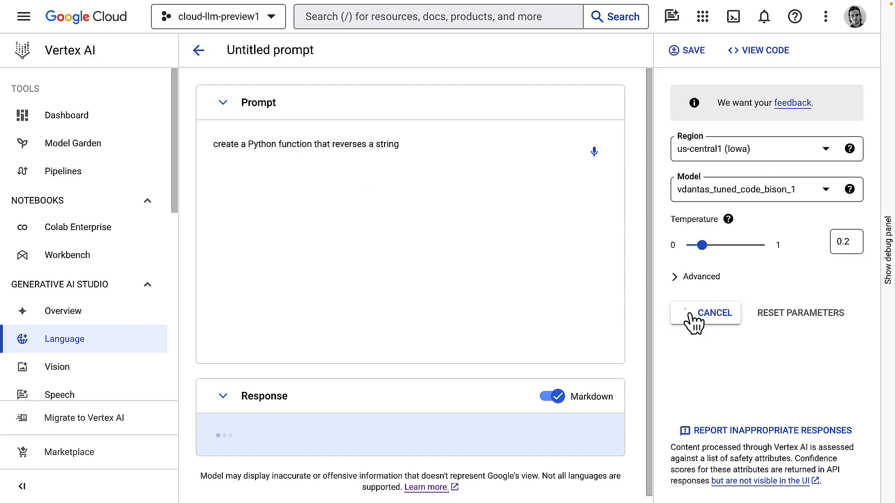
pyautogui.click(706, 313)
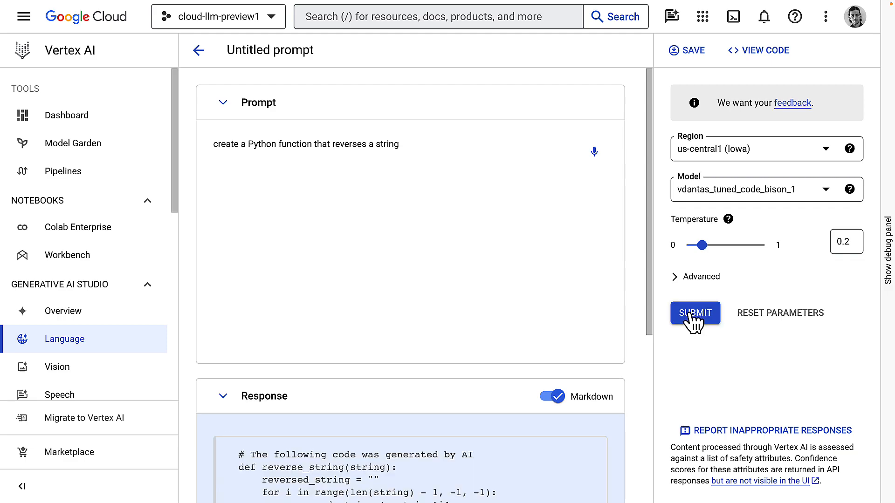
pyautogui.scroll(-3)
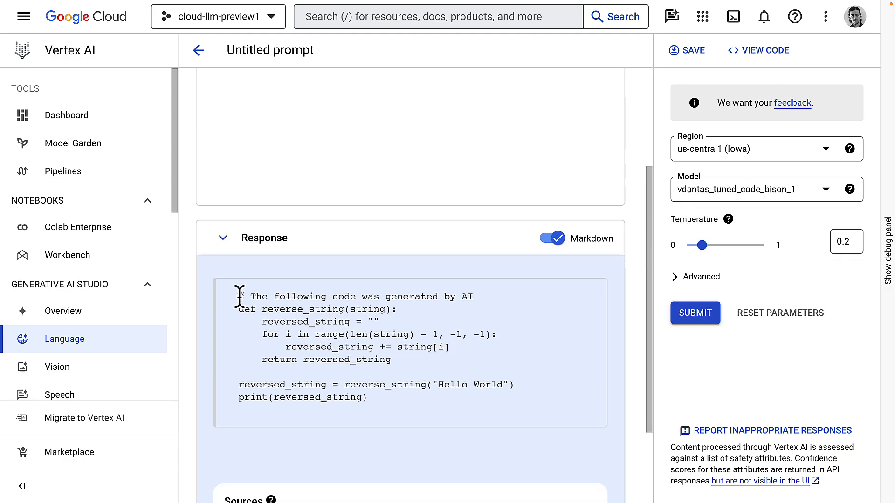
pyautogui.moveTo(239, 296); pyautogui.dragTo(468, 296)
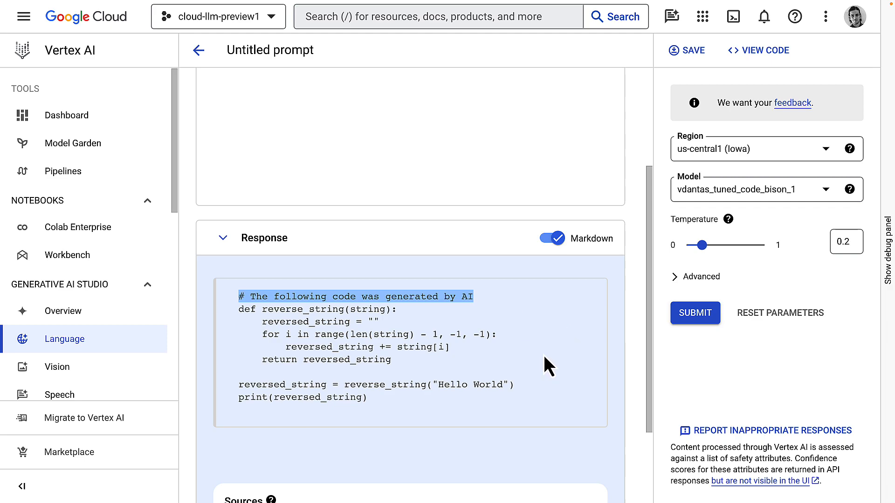
pyautogui.moveTo(514, 322)
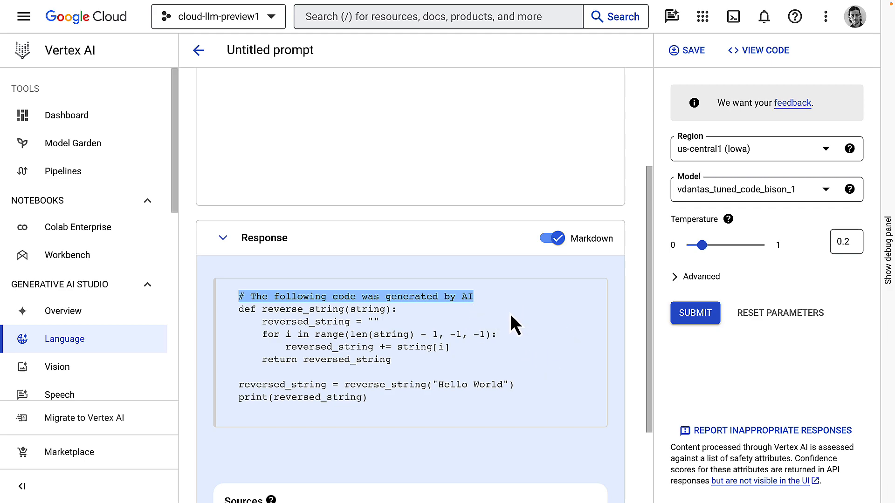